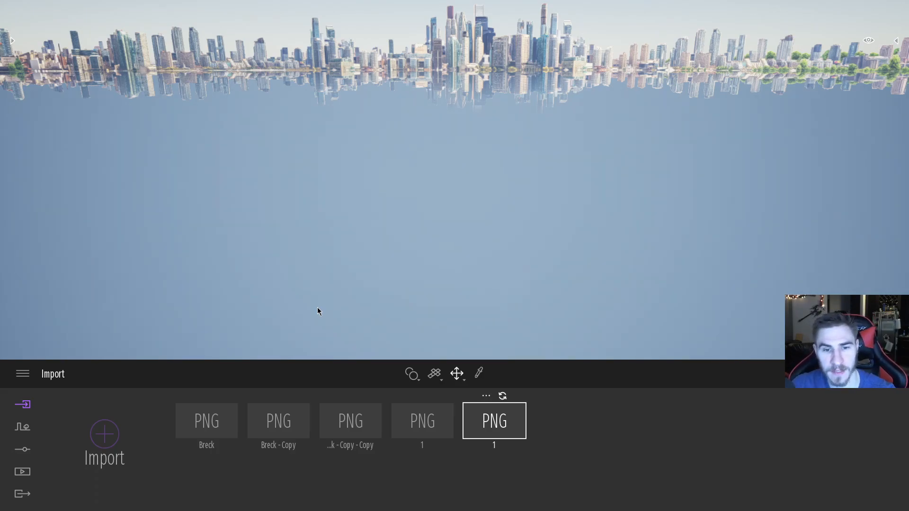
mouse_move(32, 454)
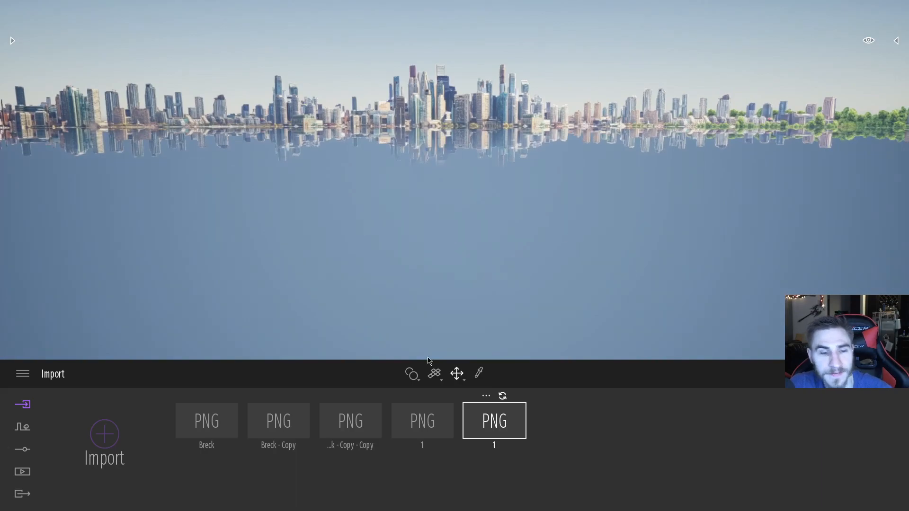
mouse_move(548, 406)
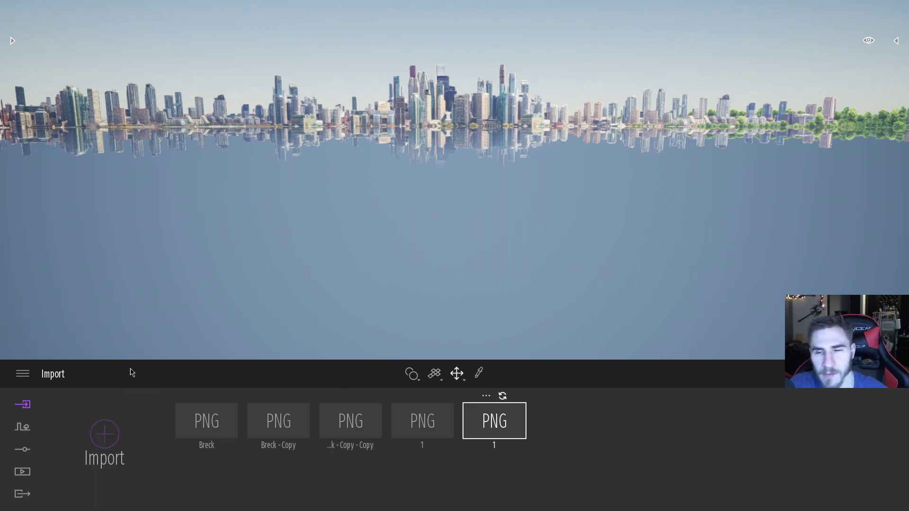
mouse_move(288, 249)
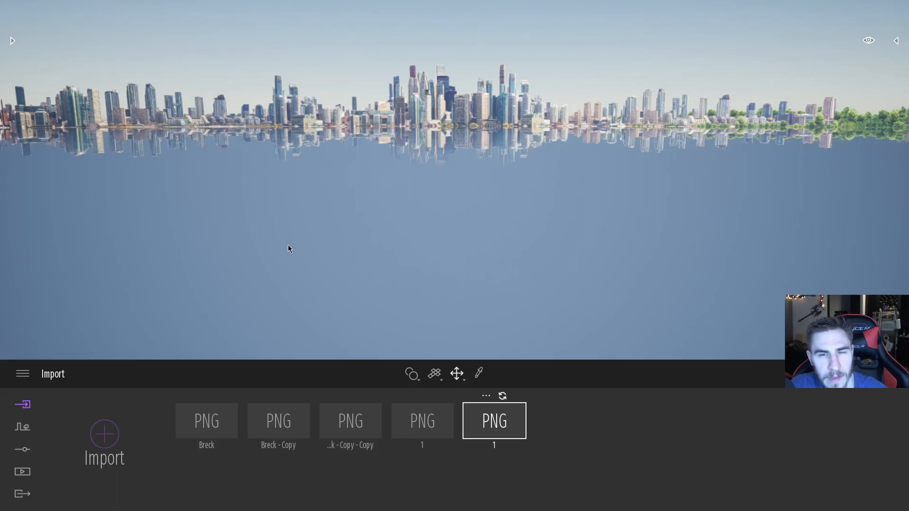
Show the Context tools, glance at Settings, and return to Context with the Library open
click(22, 427)
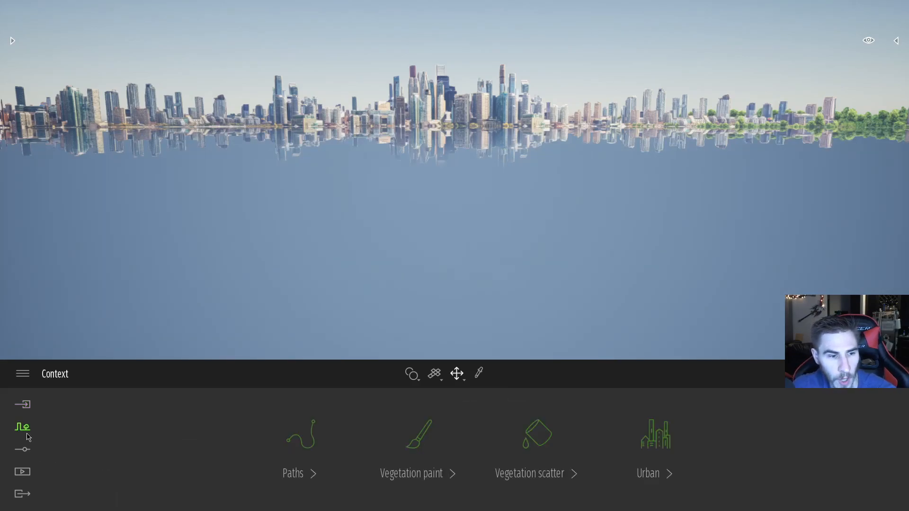
mouse_move(439, 427)
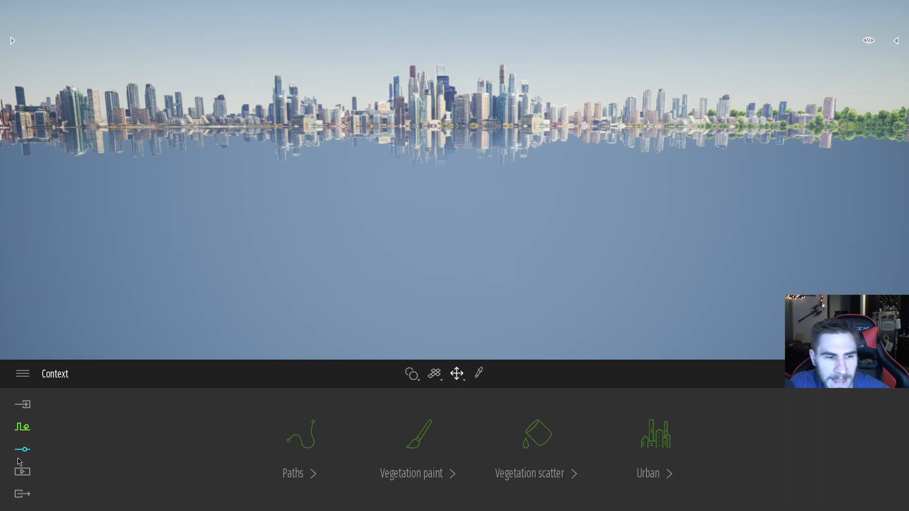
click(23, 449)
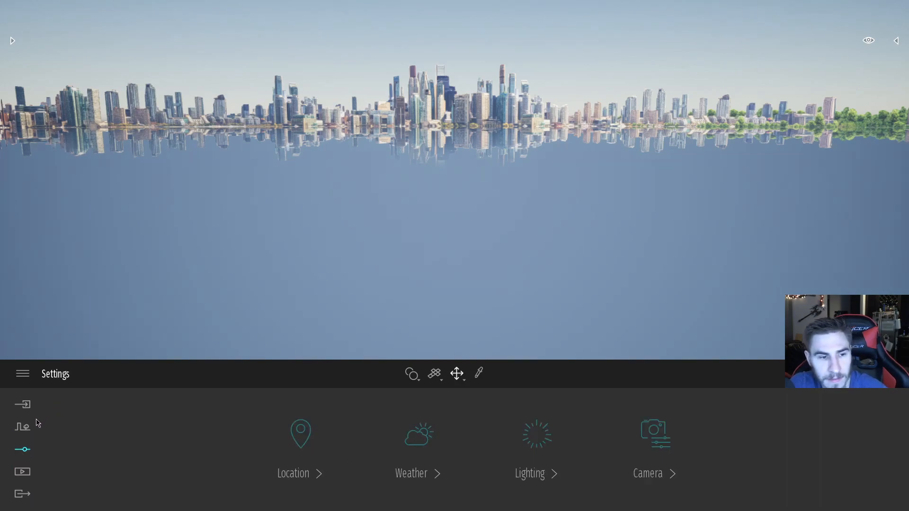
click(22, 426)
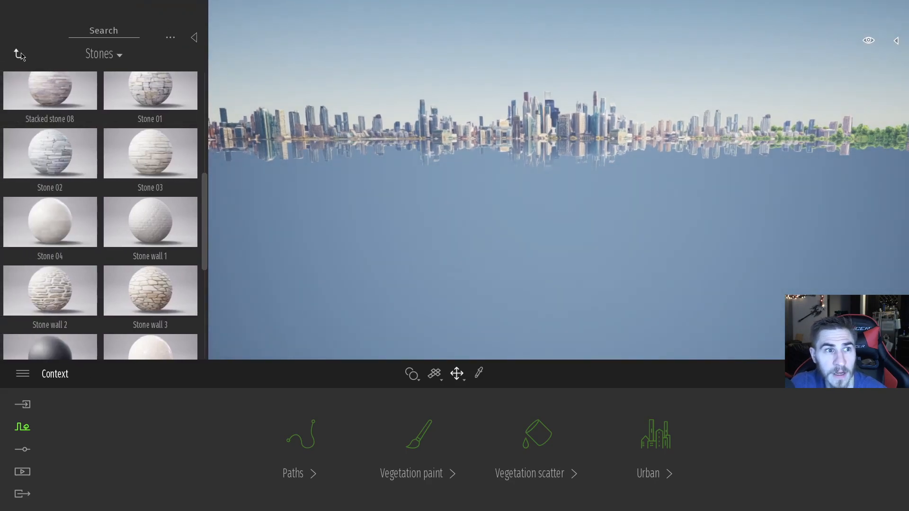
Browse the Library from root through Vegetation and landscape to Landscapes, selecting Flat
click(16, 53)
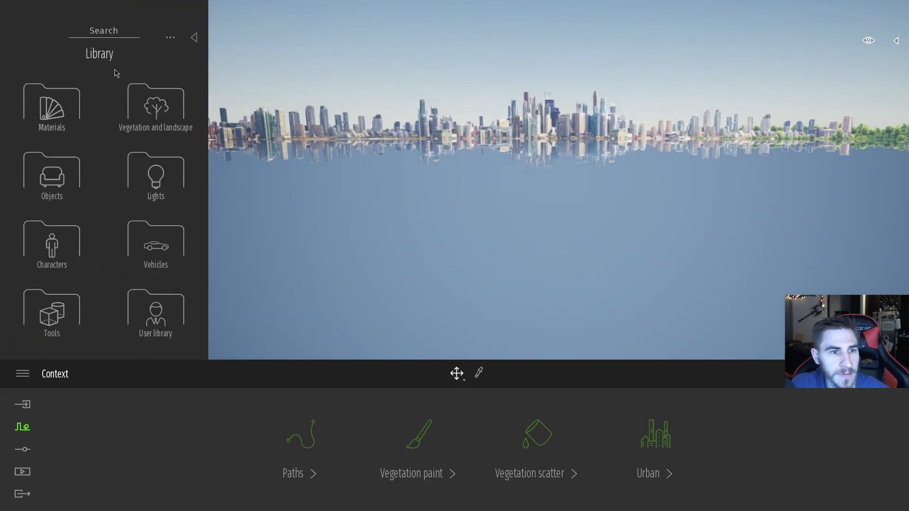
mouse_move(136, 106)
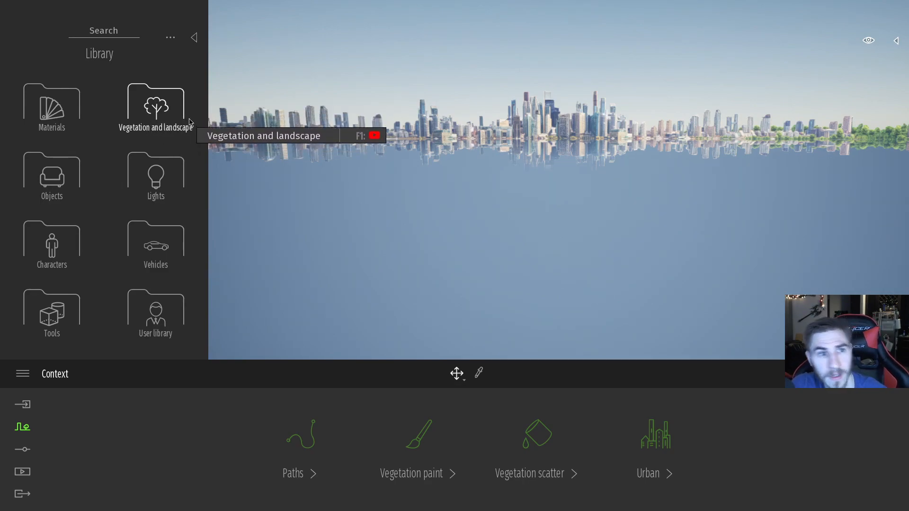
click(156, 105)
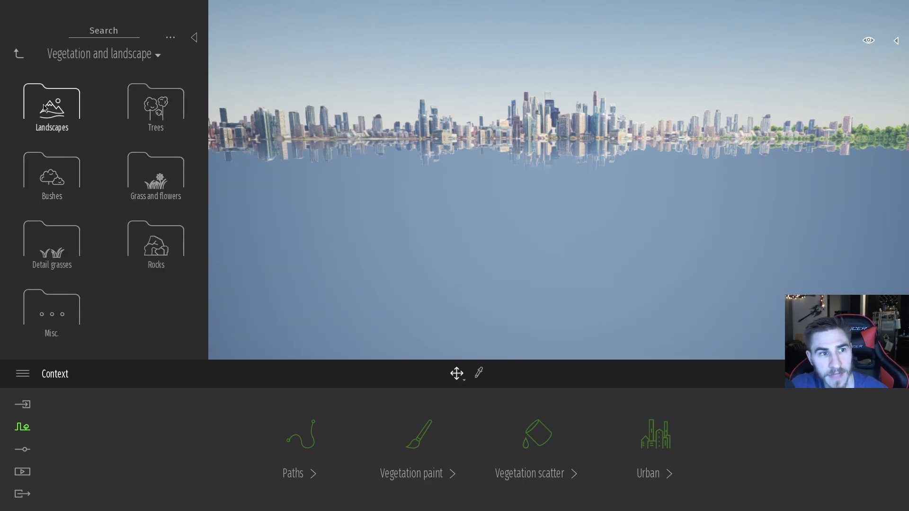
mouse_move(59, 103)
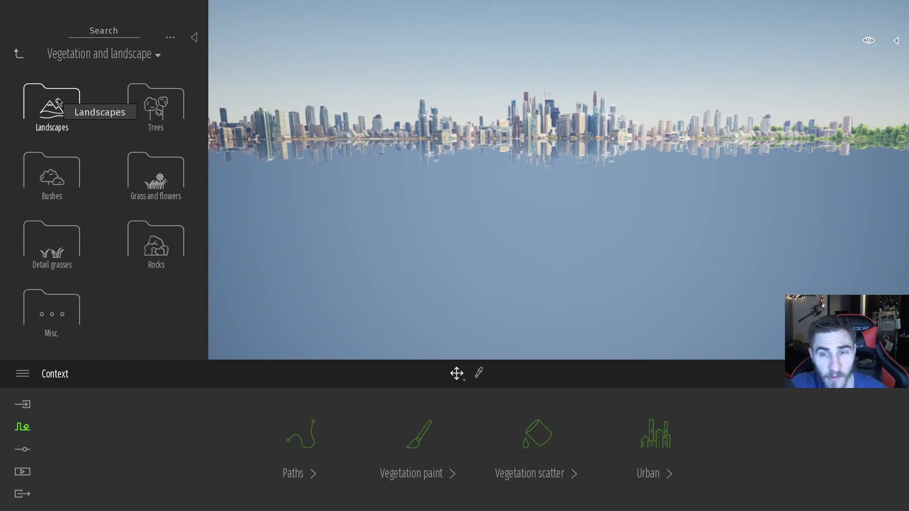
click(51, 106)
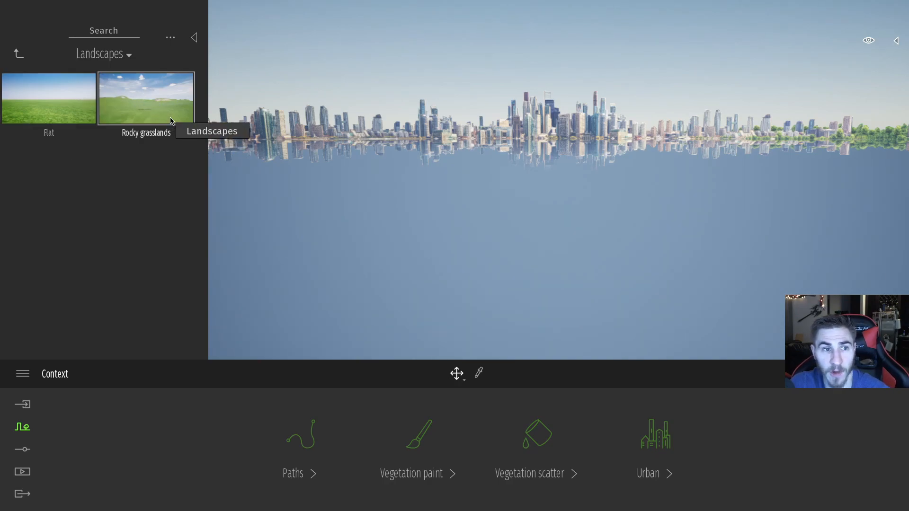
mouse_move(132, 221)
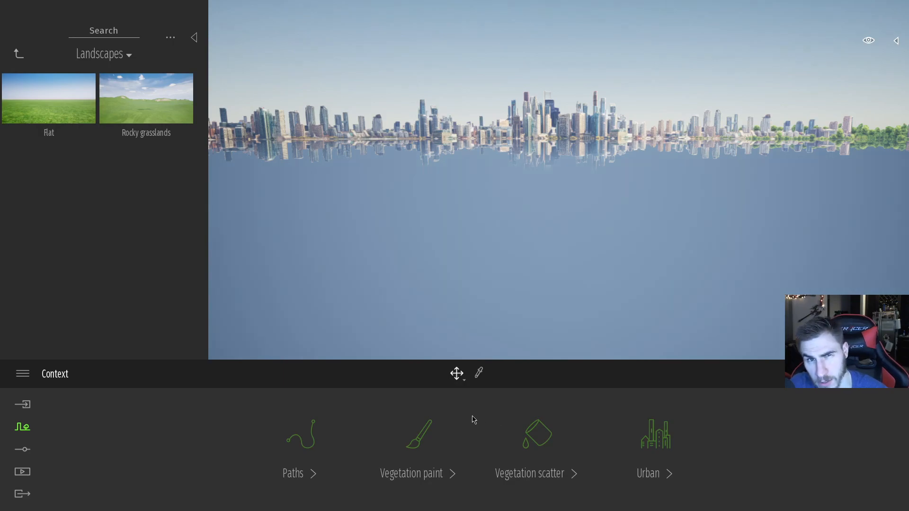
mouse_move(247, 77)
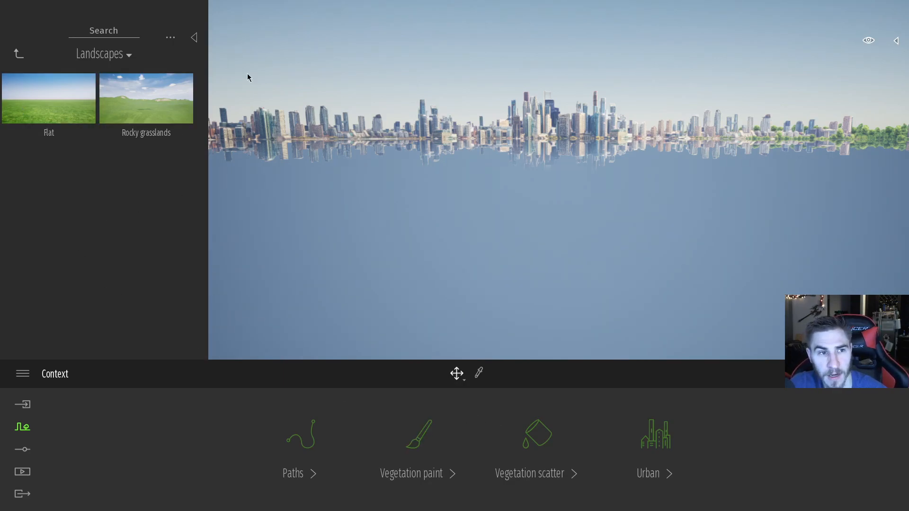
click(48, 98)
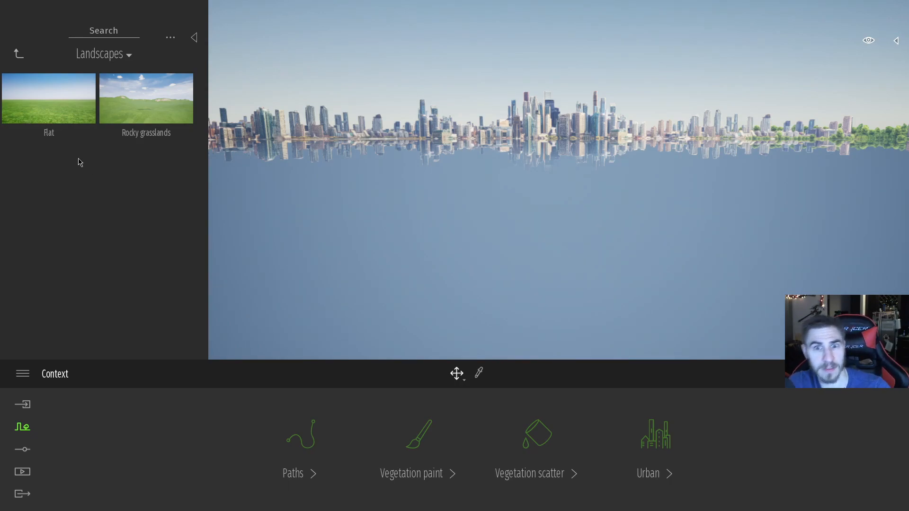
click(48, 98)
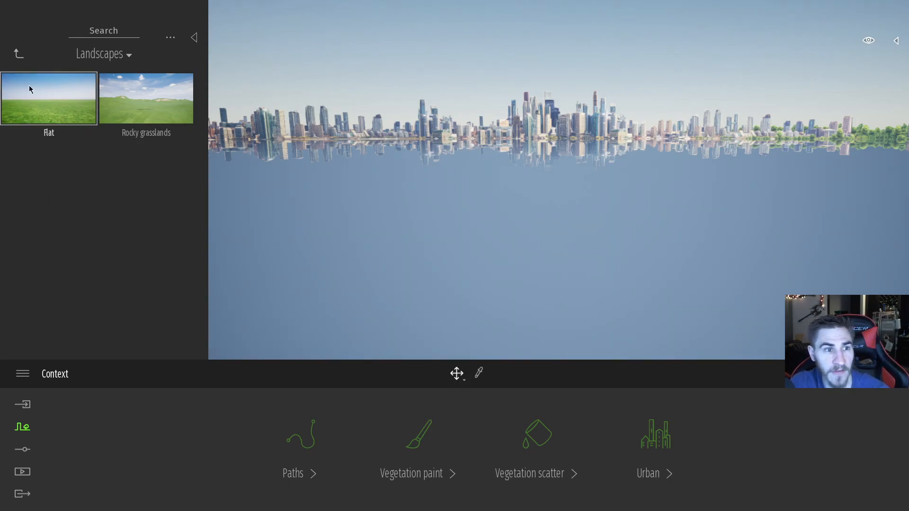
click(146, 99)
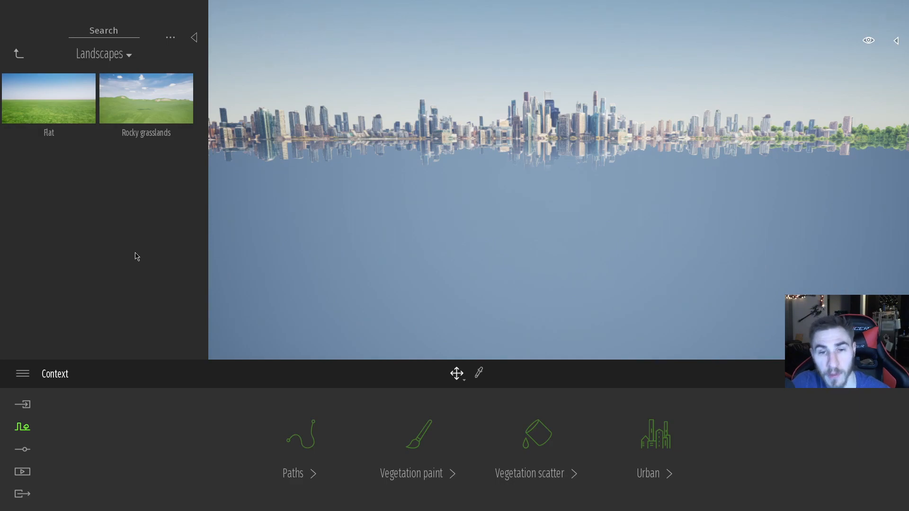
Drop the Flat grass landscape into the viewport and collapse the Library panel
drag(49, 97, 206, 254)
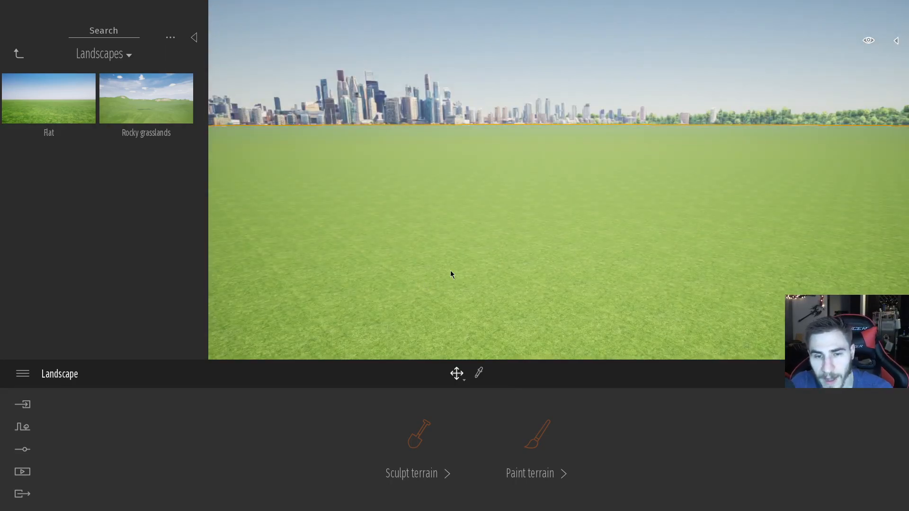
click(194, 37)
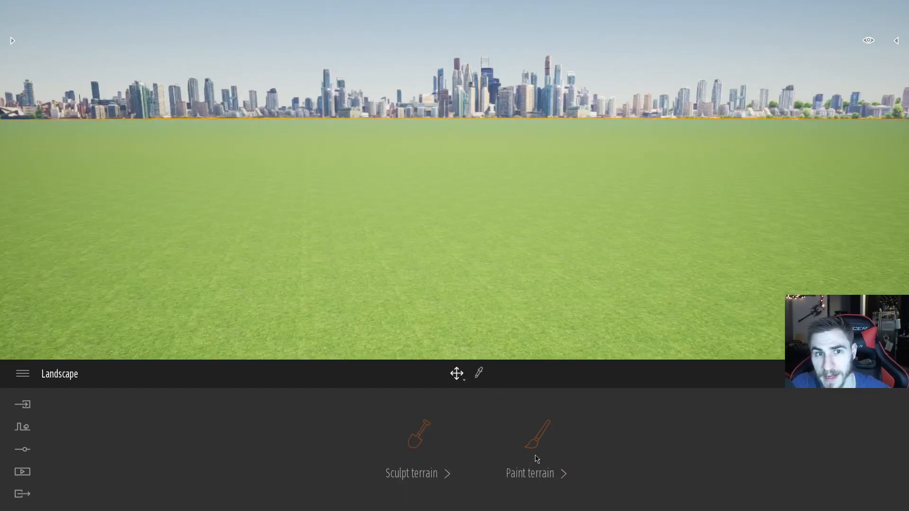
mouse_move(521, 445)
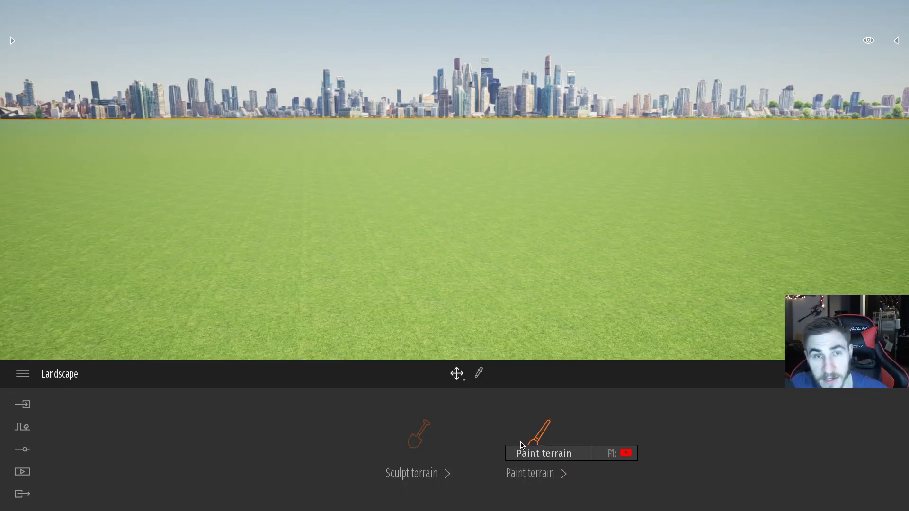
mouse_move(18, 472)
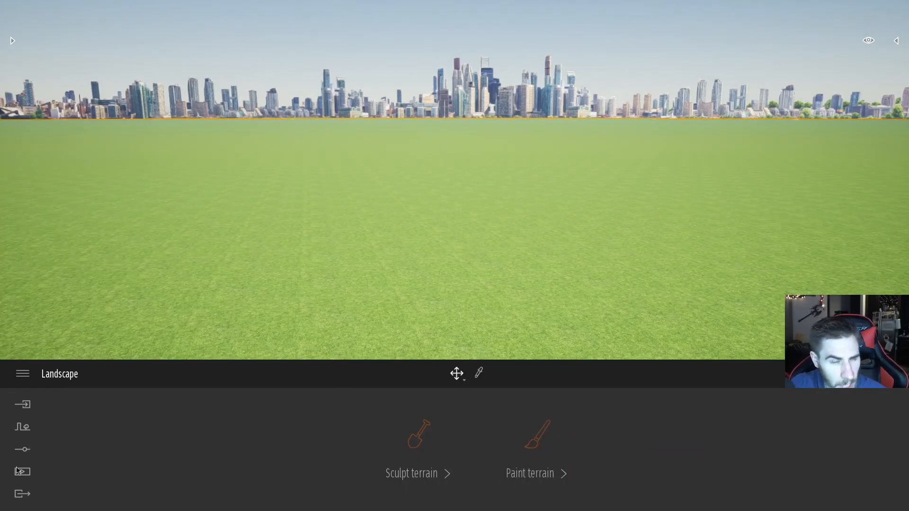
Bring up the landscape's Sculpt terrain and Paint terrain tools with the Library hidden
click(22, 427)
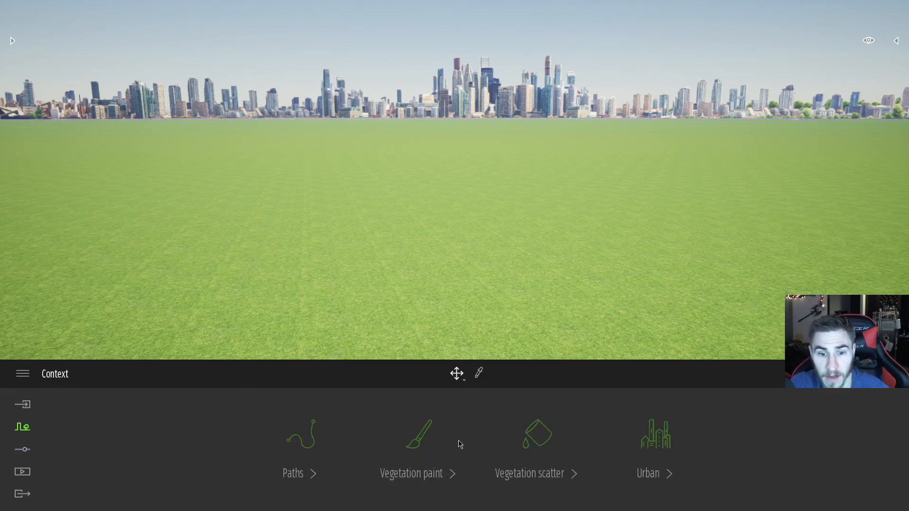
mouse_move(51, 418)
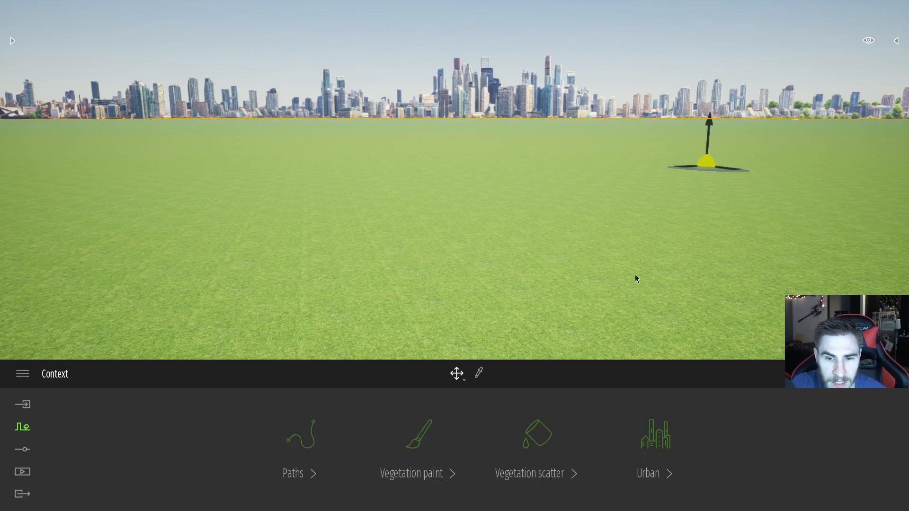
mouse_move(358, 244)
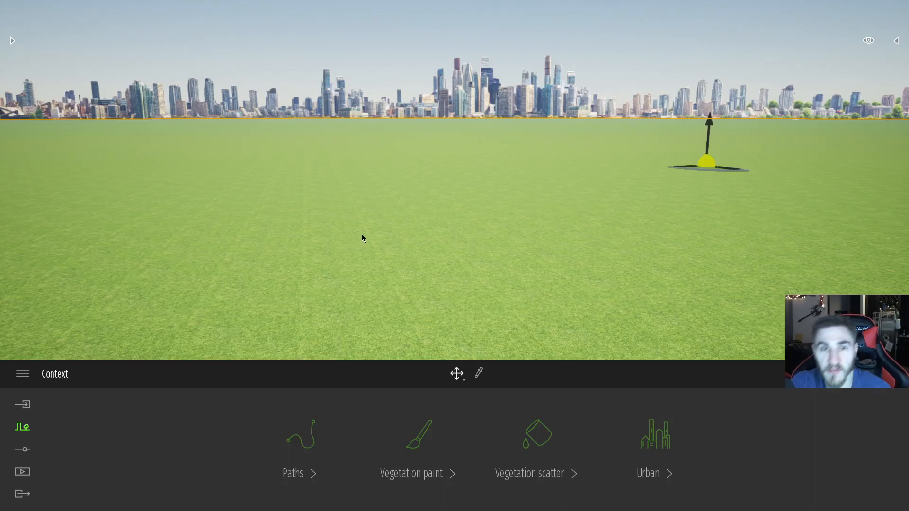
mouse_move(681, 250)
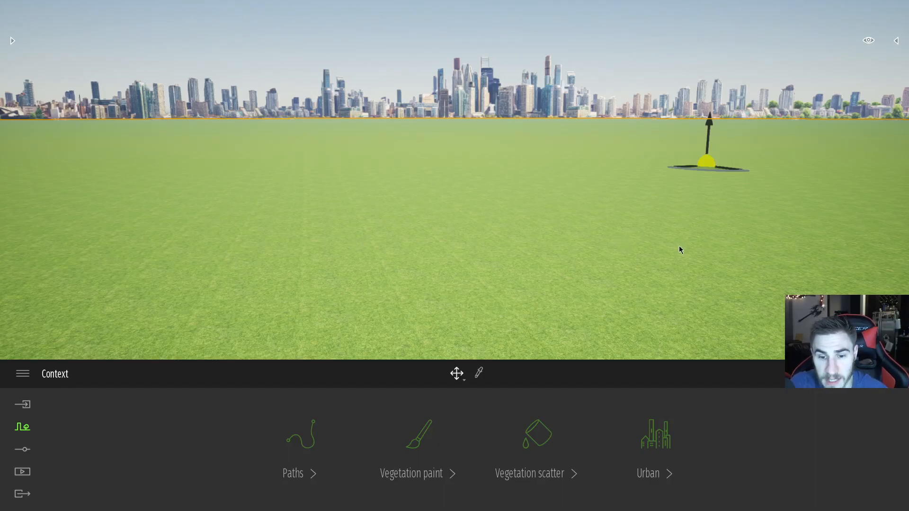
mouse_move(893, 73)
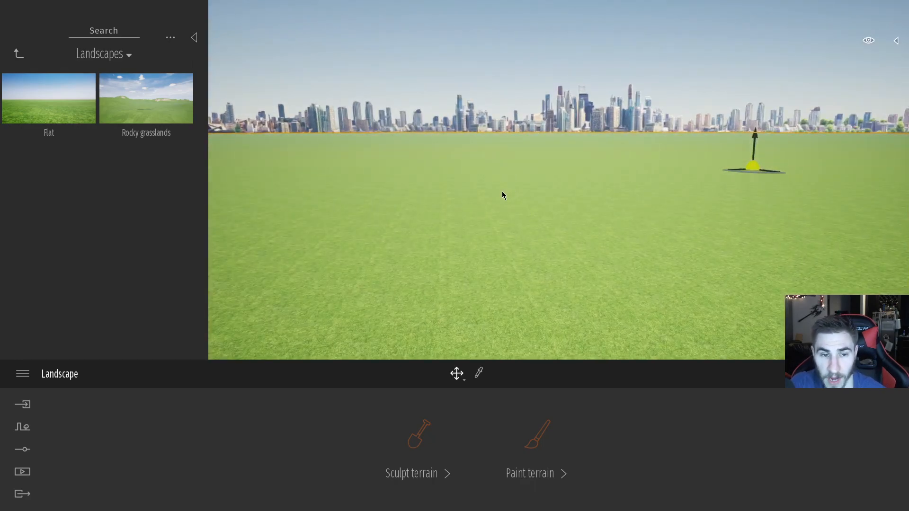
mouse_move(386, 184)
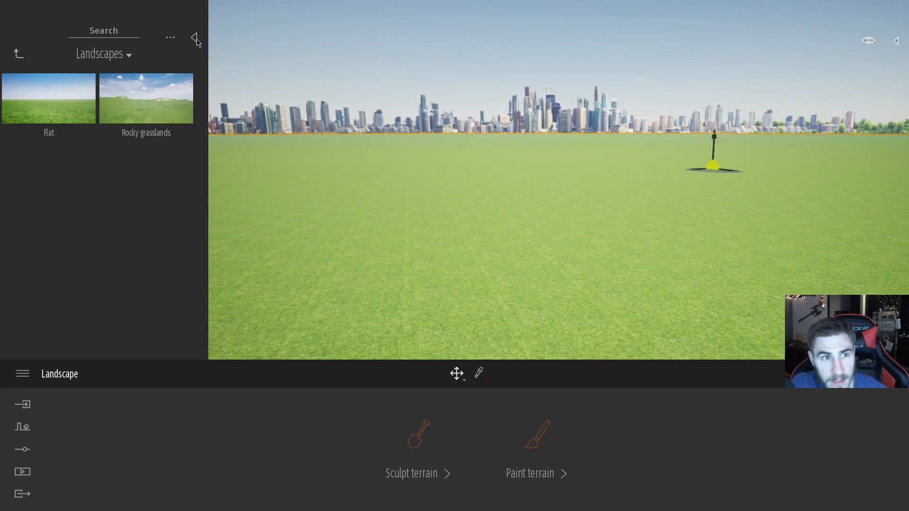
click(411, 473)
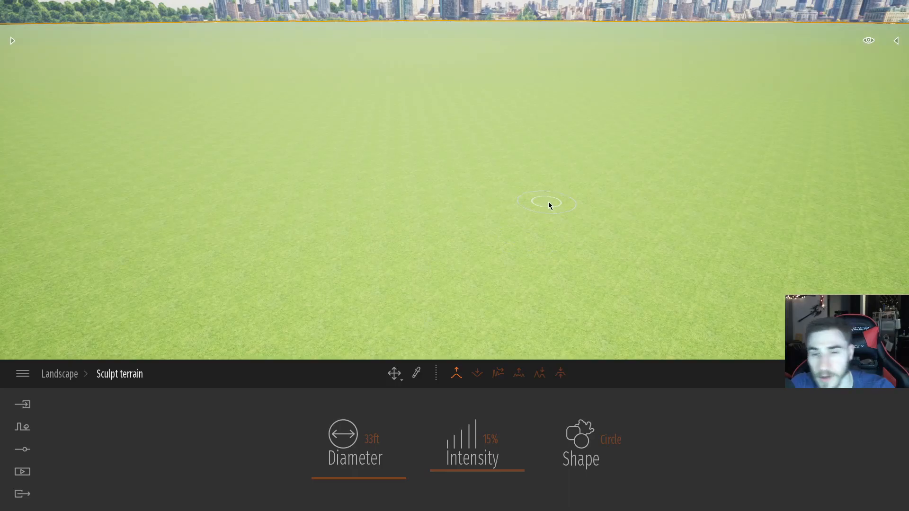
mouse_move(552, 205)
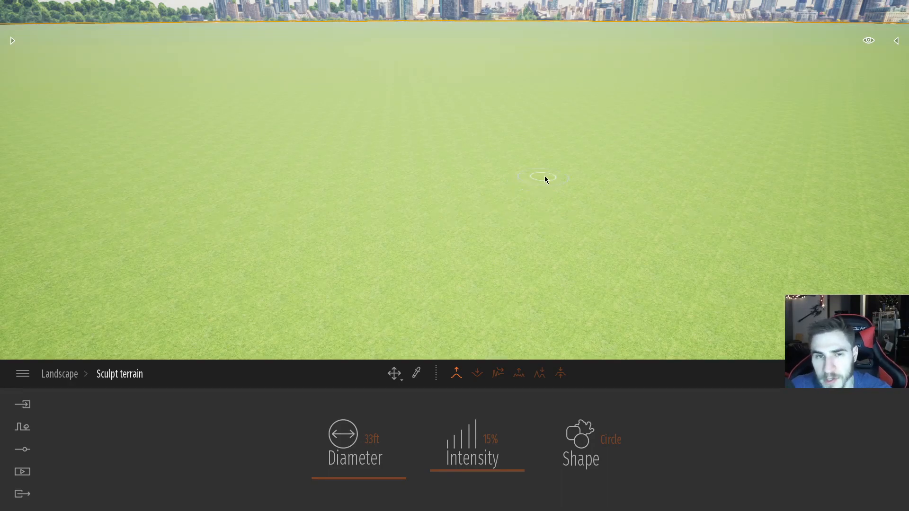
mouse_move(400, 232)
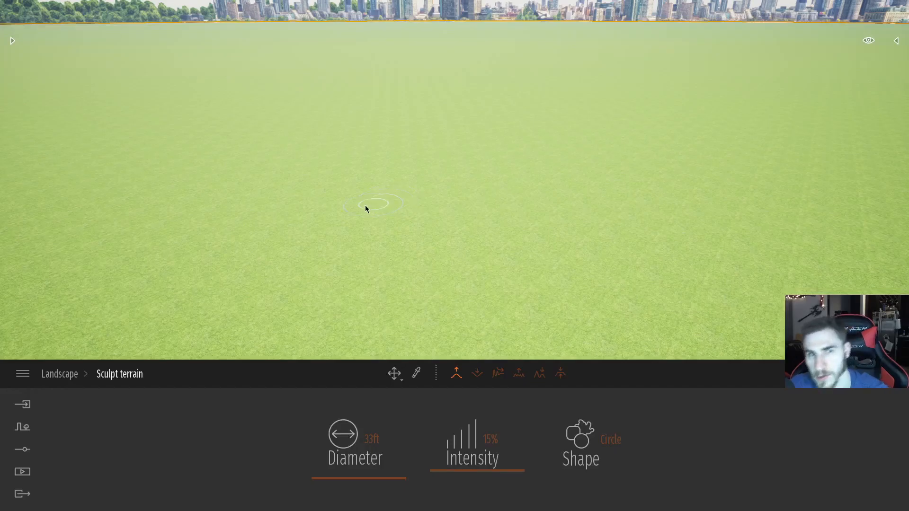
mouse_move(401, 170)
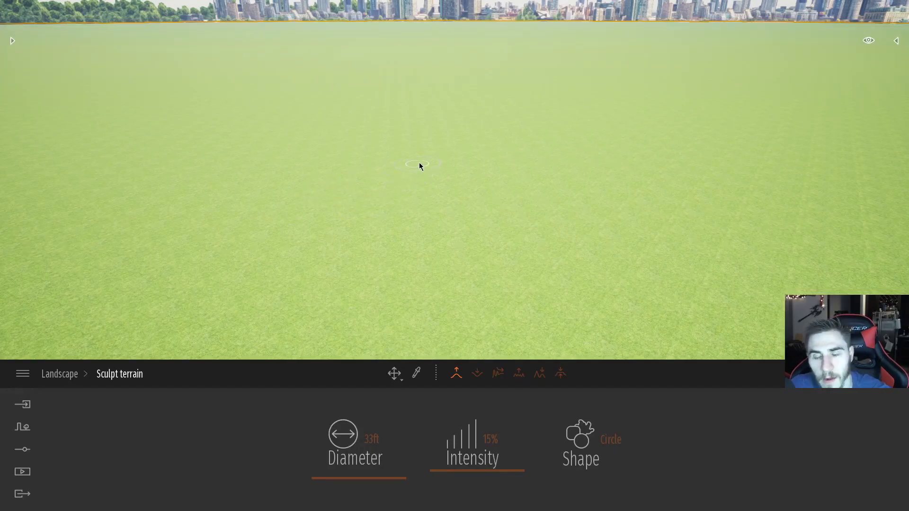
mouse_move(476, 200)
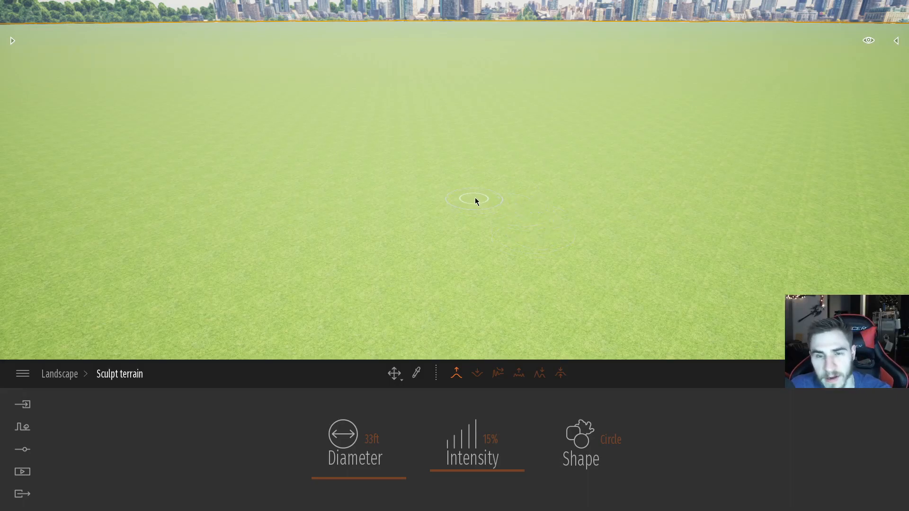
mouse_move(419, 288)
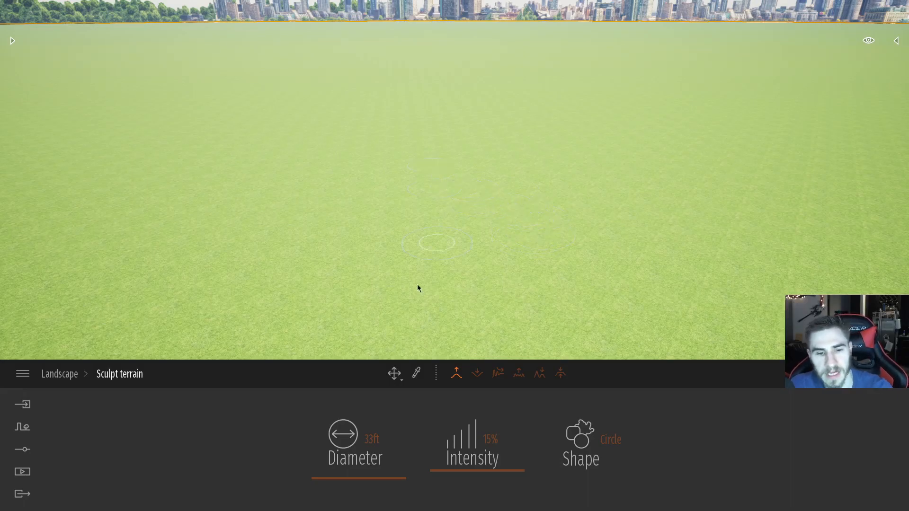
mouse_move(517, 245)
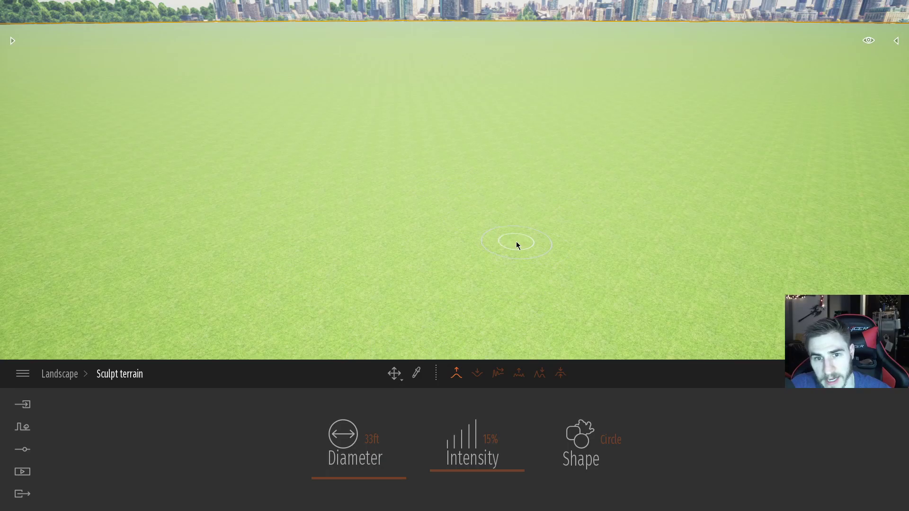
Increase the Sculpt terrain brush Diameter from 33 ft to 206 ft
drag(342, 446, 382, 447)
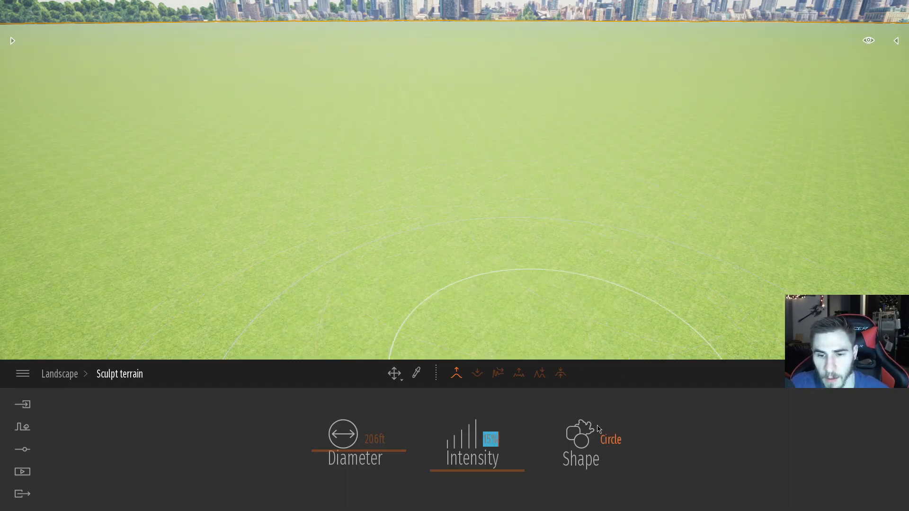
Try the Smooth circle and Blobs brush shapes, settling on Stains
click(581, 436)
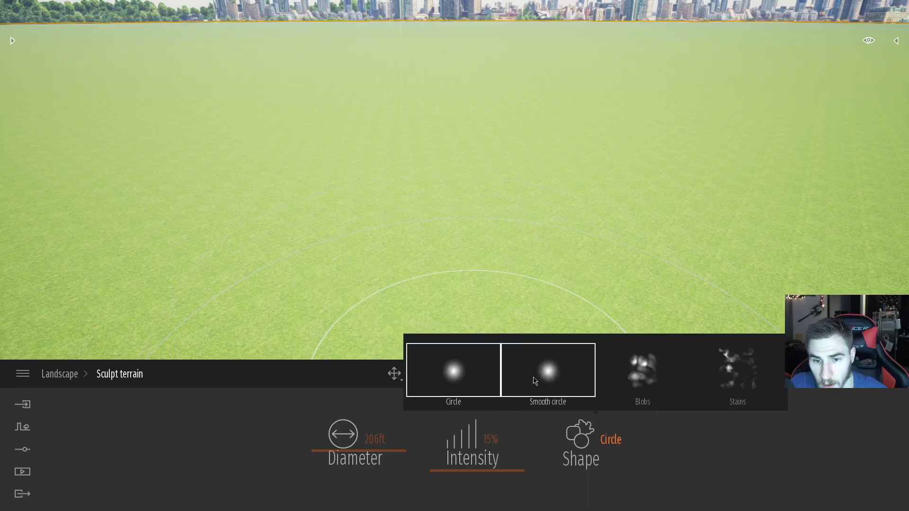
click(548, 371)
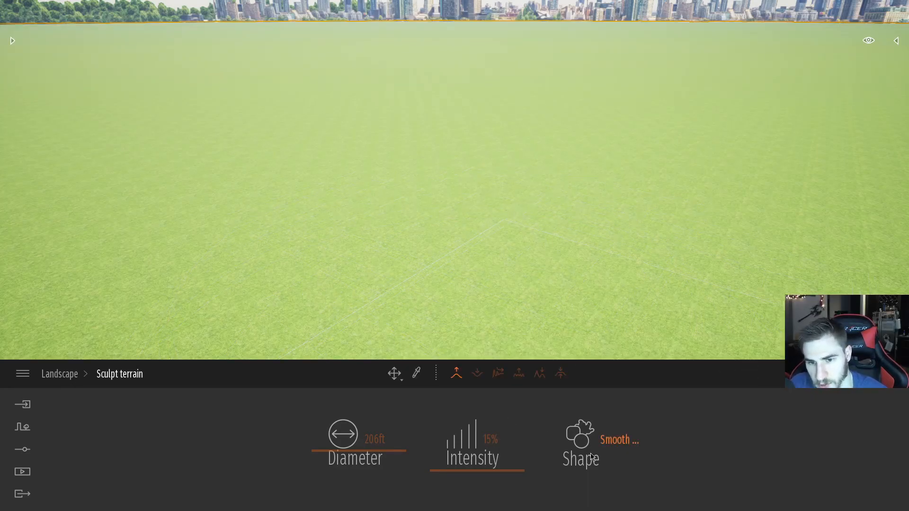
click(580, 452)
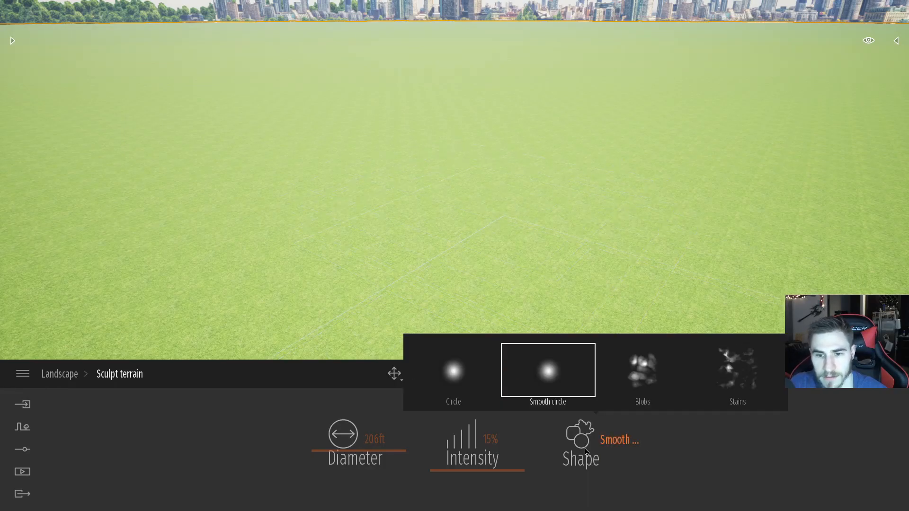
click(642, 370)
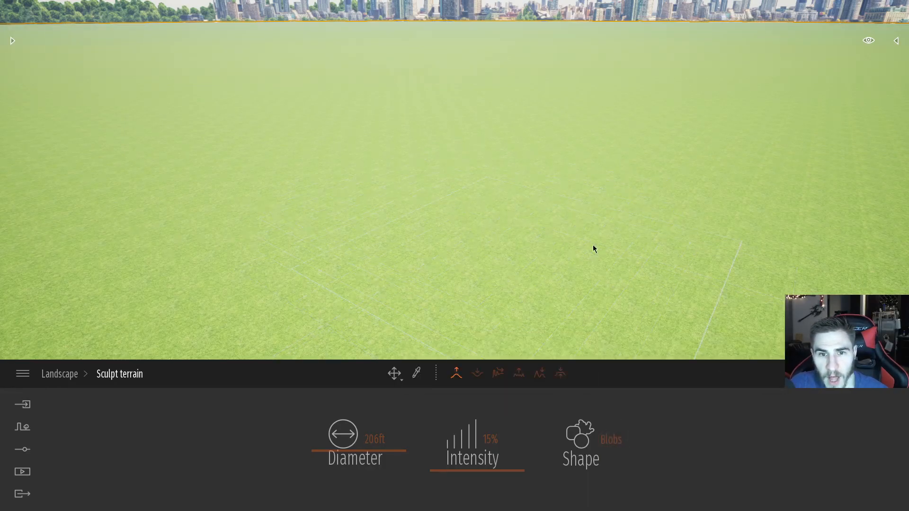
click(581, 443)
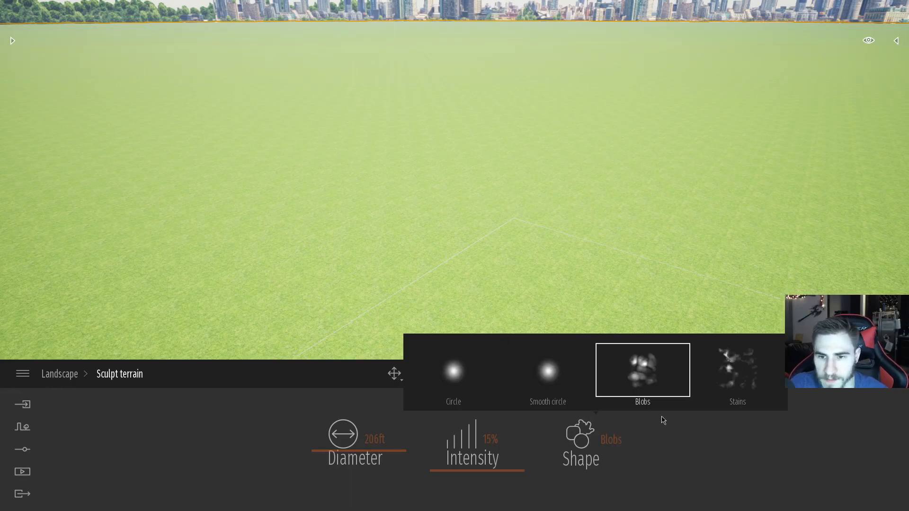
click(737, 370)
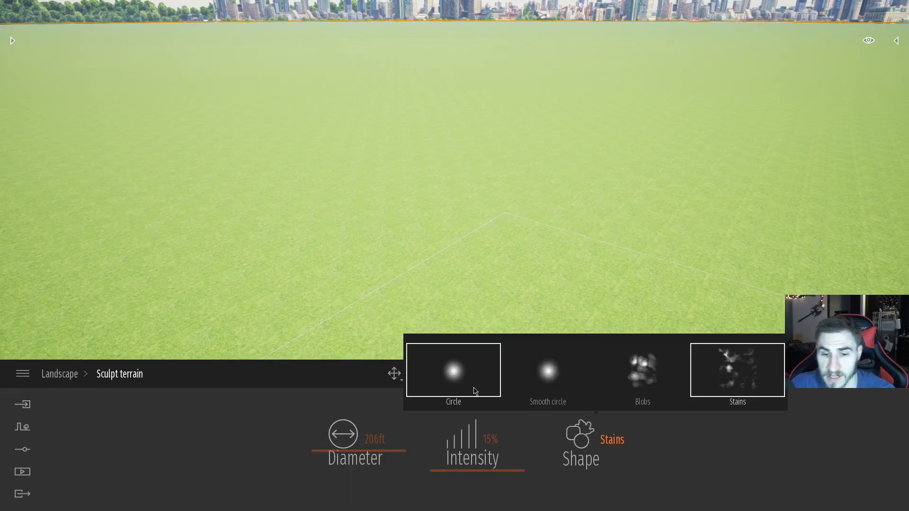
With the Circle brush shape, raise a hill and a gentle mound in front of it
click(453, 370)
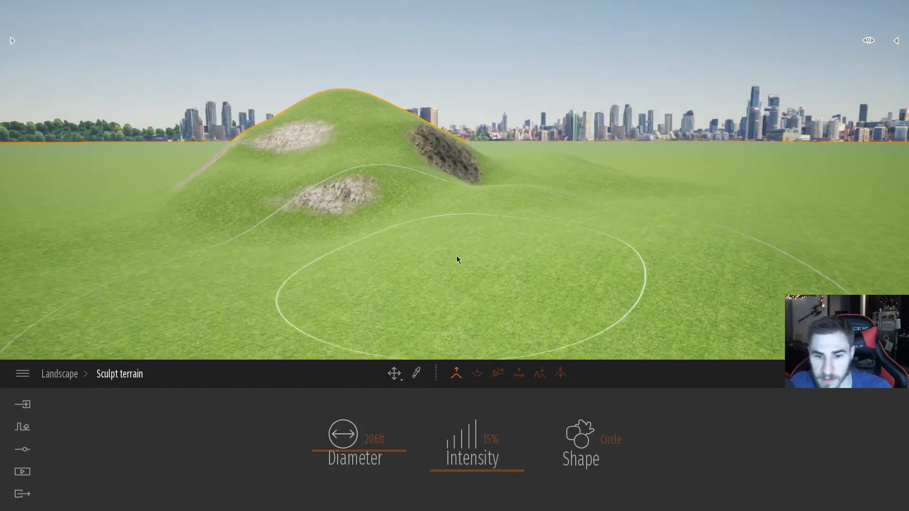
drag(476, 466, 514, 465)
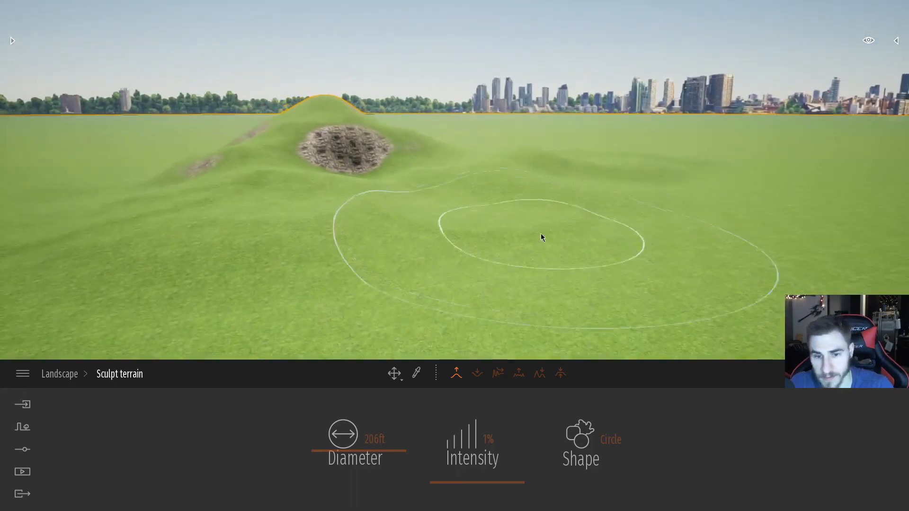
drag(432, 438, 469, 437)
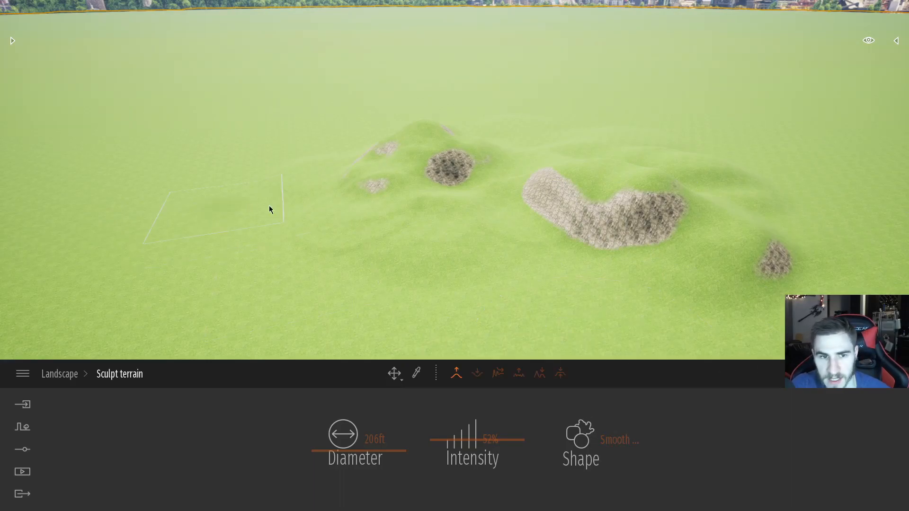
Sculpt Blobs-shaped bumps left of the hills, then set the brush shape to Stains
click(270, 209)
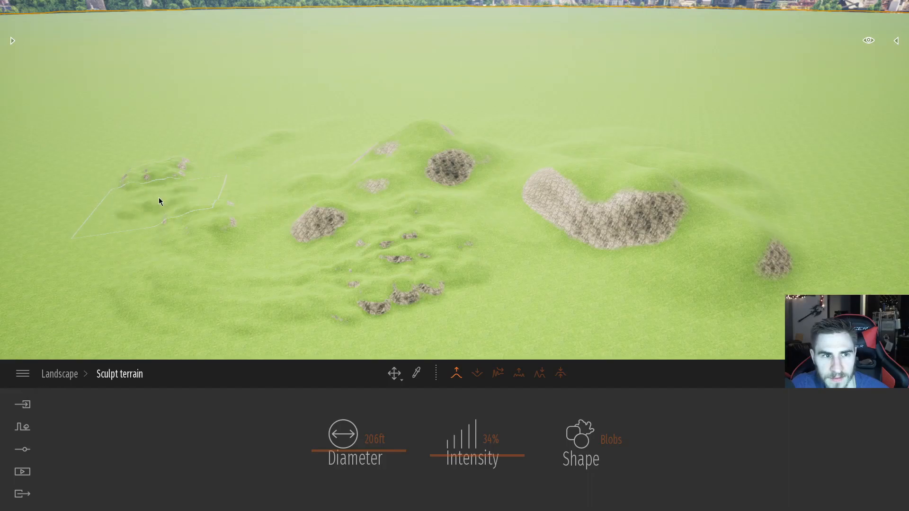
click(580, 443)
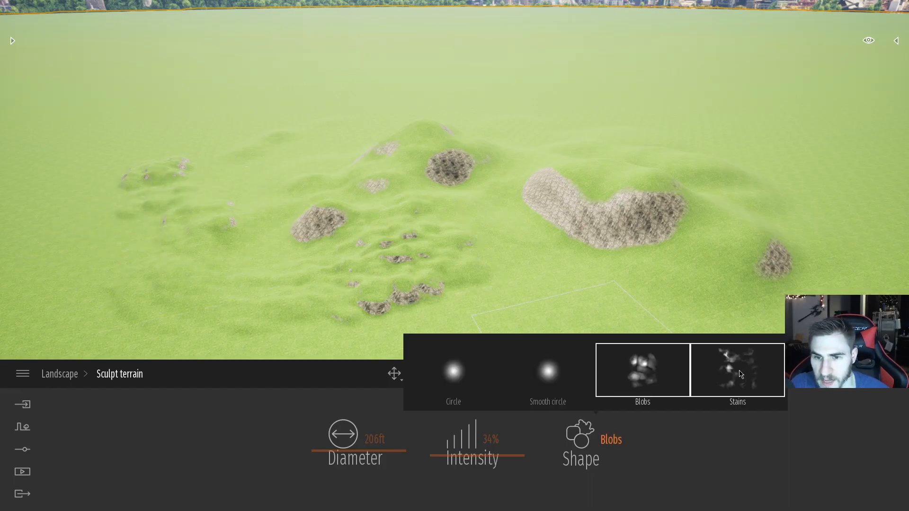
click(737, 370)
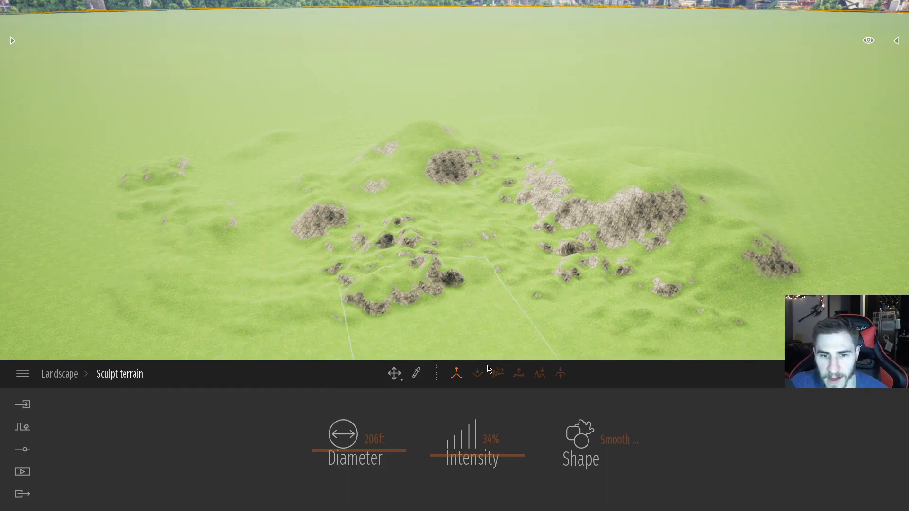
mouse_move(477, 373)
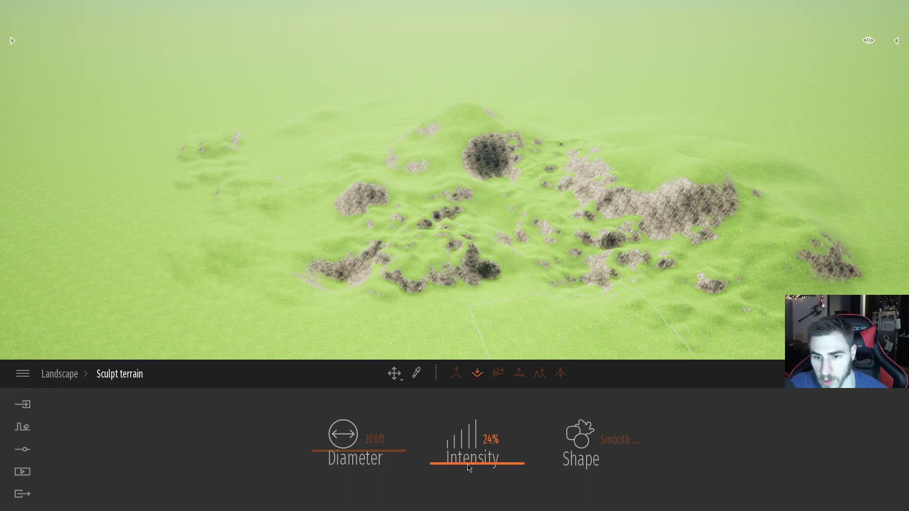
mouse_move(498, 373)
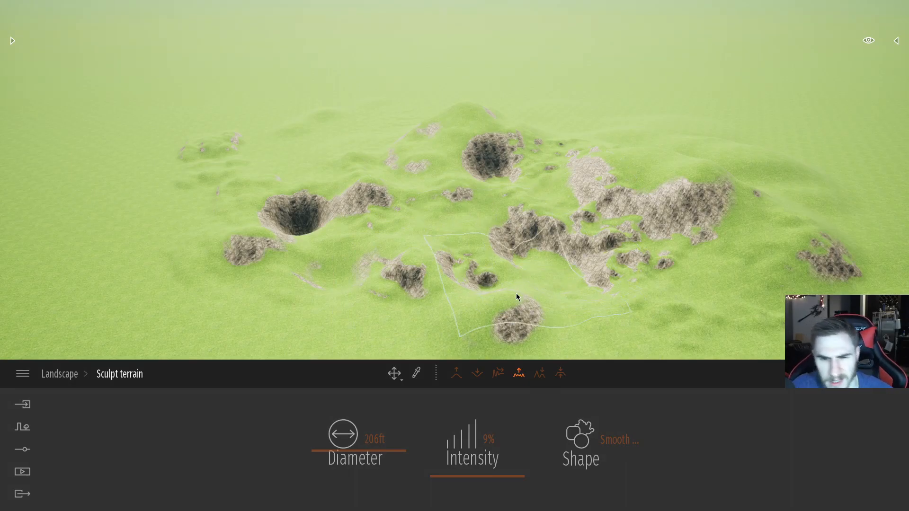
mouse_move(540, 374)
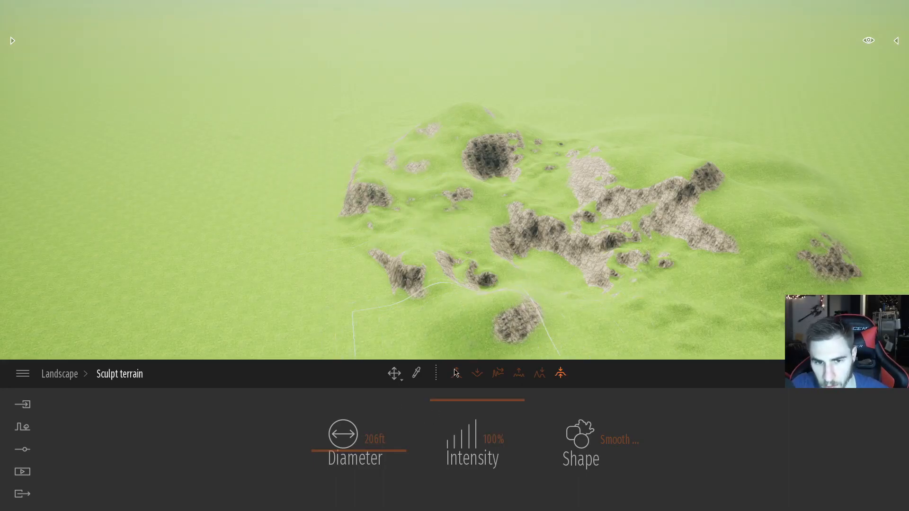
Raise the hills into tall, jagged mountain peaks with the Raise tool
click(456, 373)
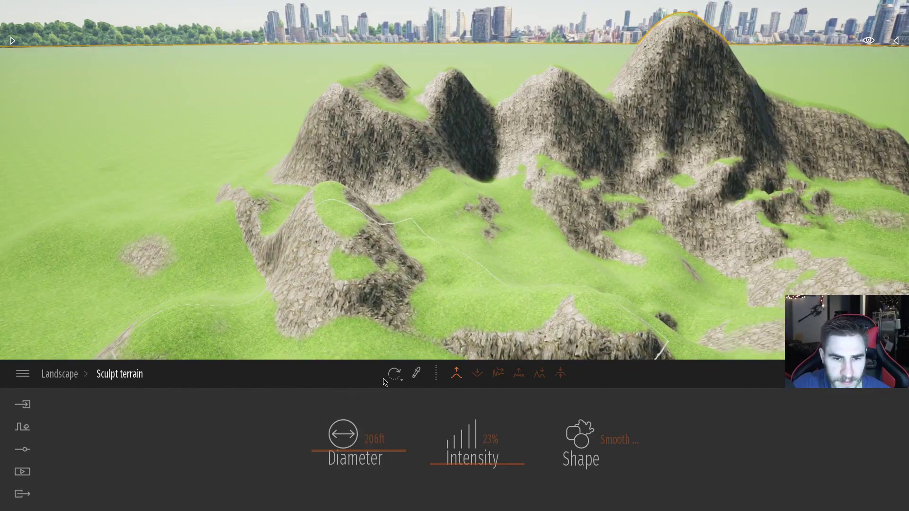
click(60, 373)
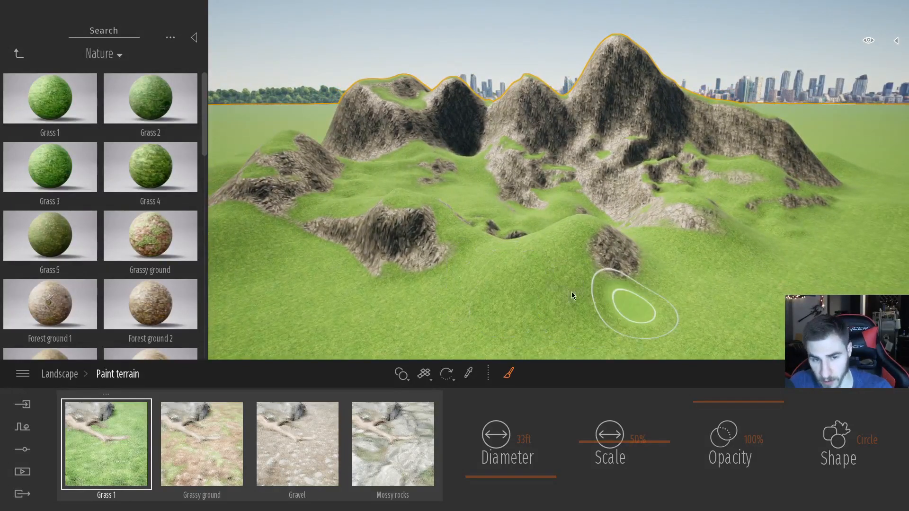
mouse_move(684, 136)
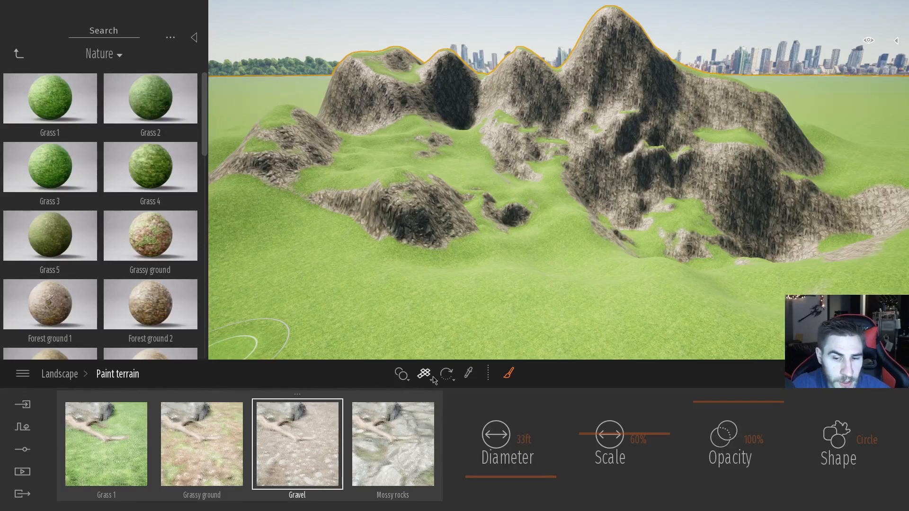
mouse_move(308, 387)
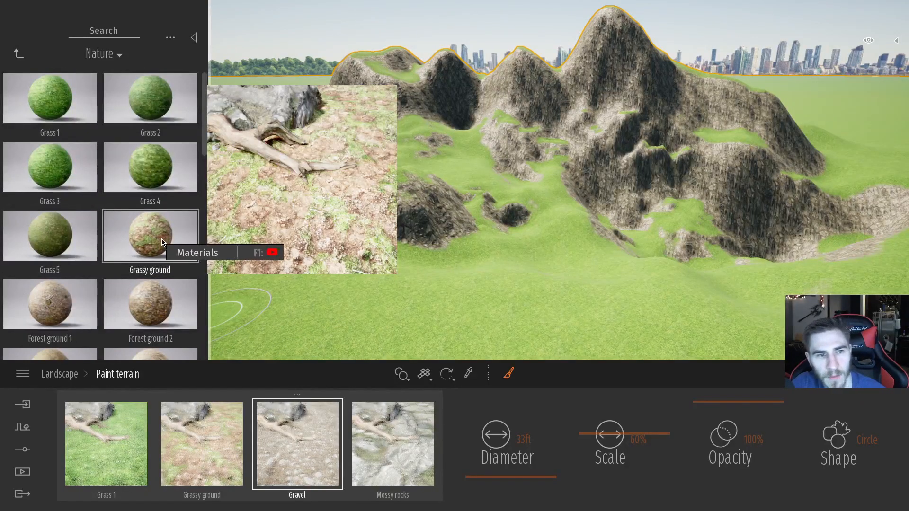
Set the first paint layer to Grass 5 from the Nature library
click(49, 98)
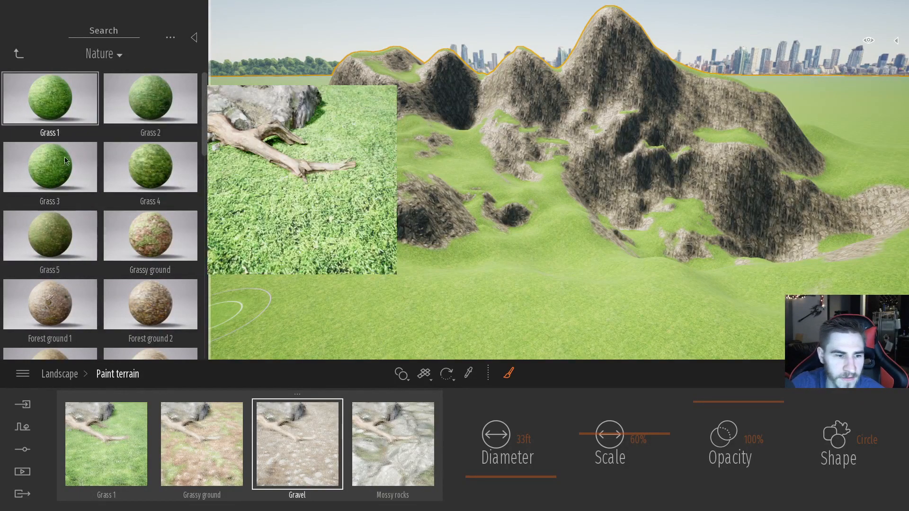
click(50, 166)
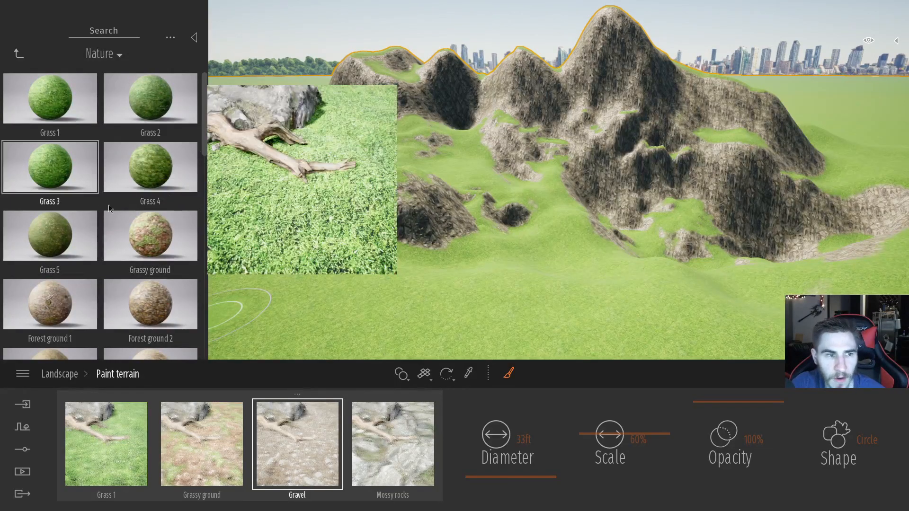
click(50, 98)
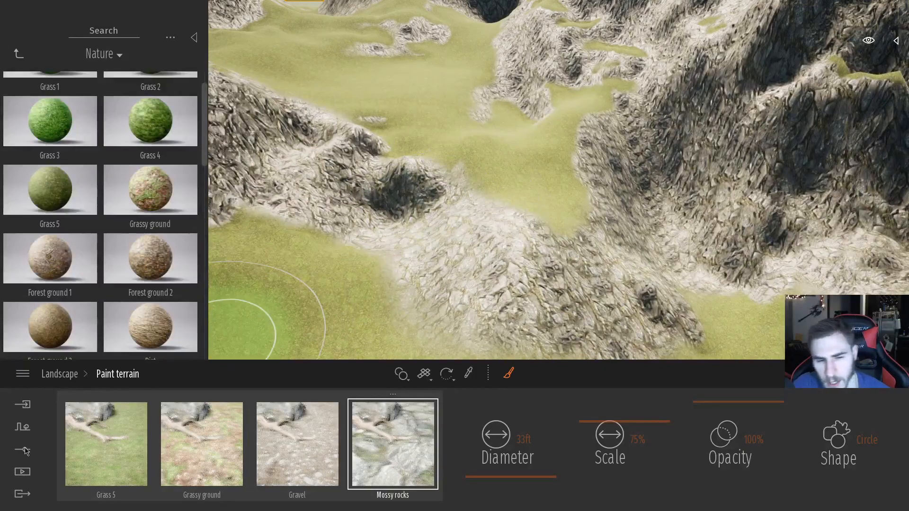
Choose the Grass 5 layer and paint it into the valley hollow between the peaks
click(106, 444)
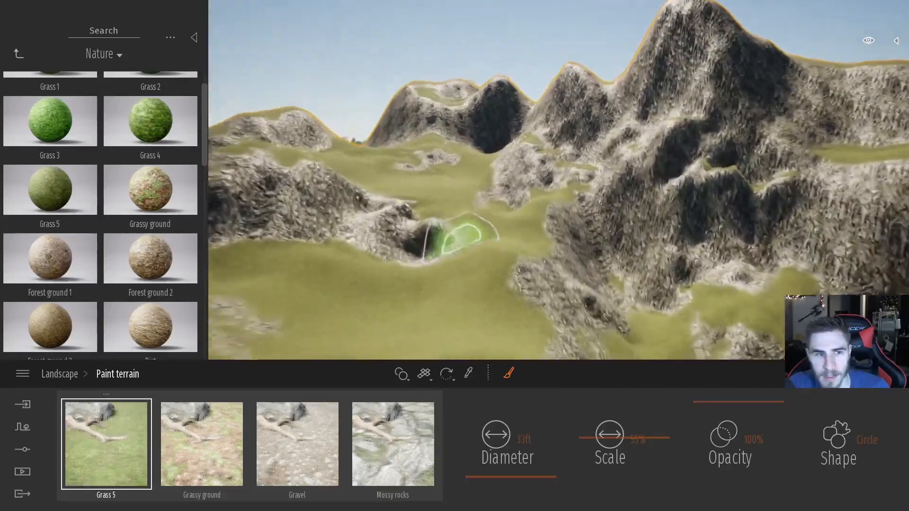
click(201, 444)
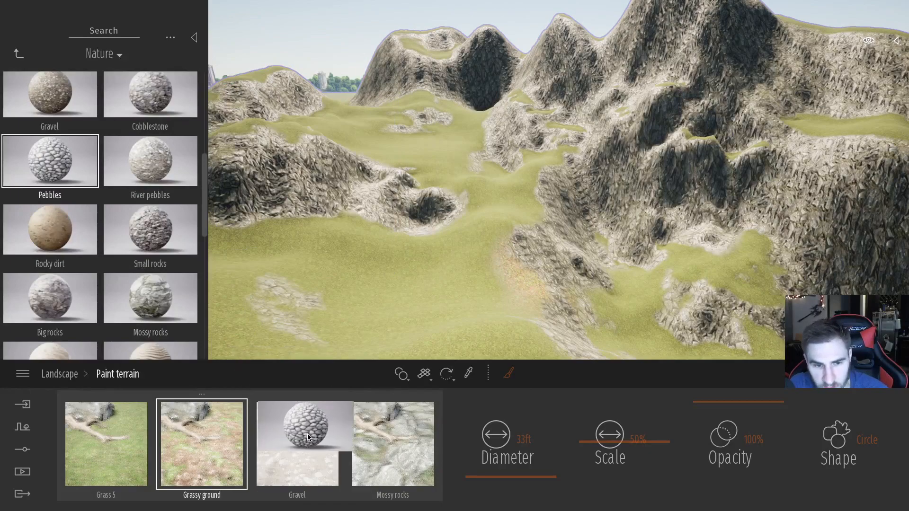
Replace the Gravel layer with Pebbles to pave the valley floor, then return to the material categories
click(308, 437)
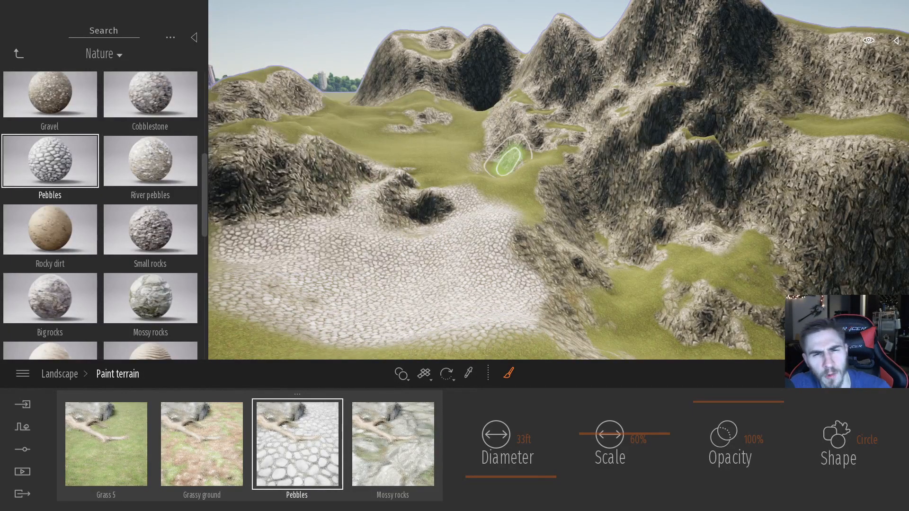
click(17, 54)
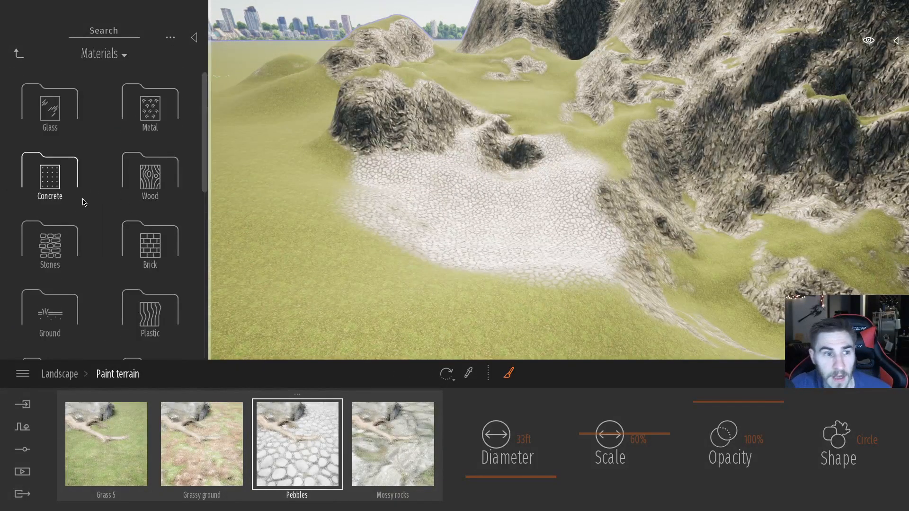
Swap Pebbles for Concrete slabs 01 and spread the slabs further across the valley
click(49, 174)
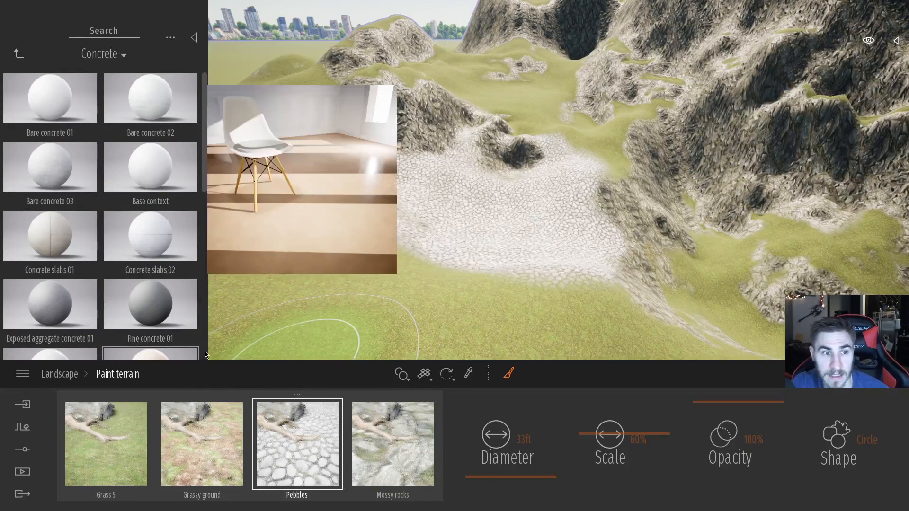
mouse_move(55, 223)
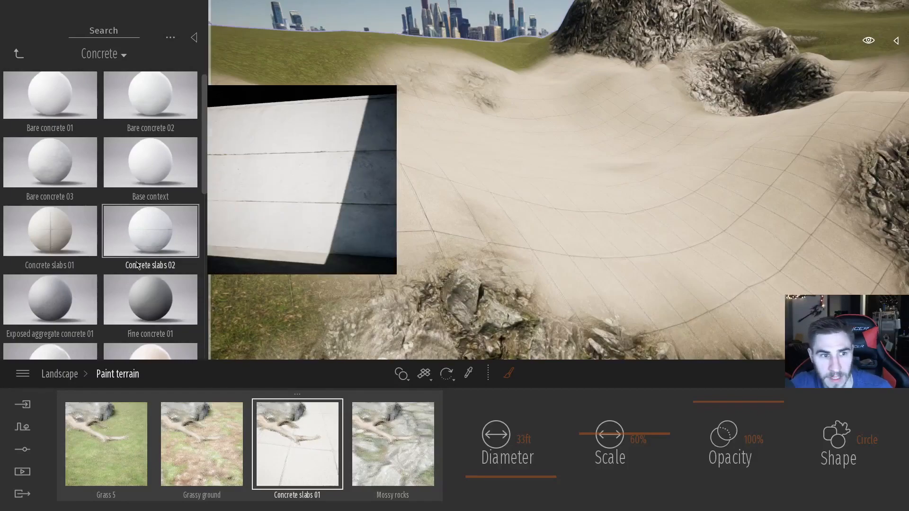
click(49, 231)
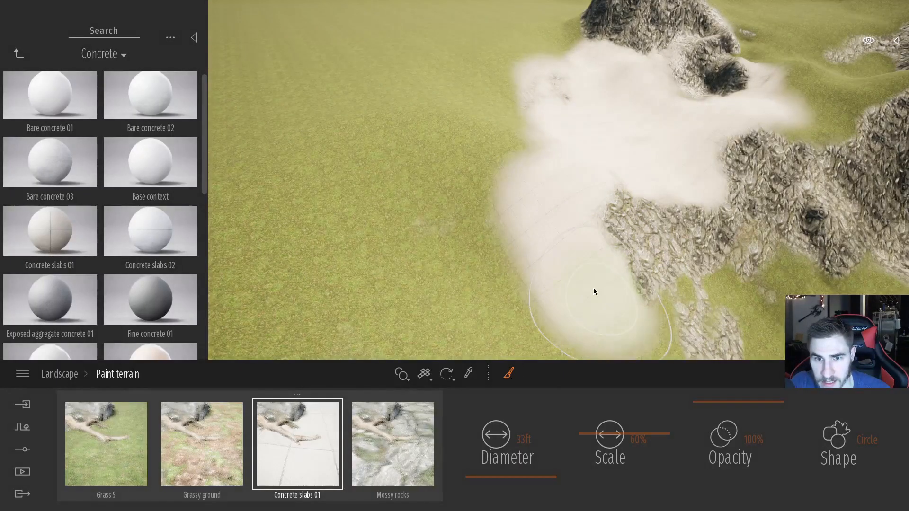
drag(594, 292, 542, 99)
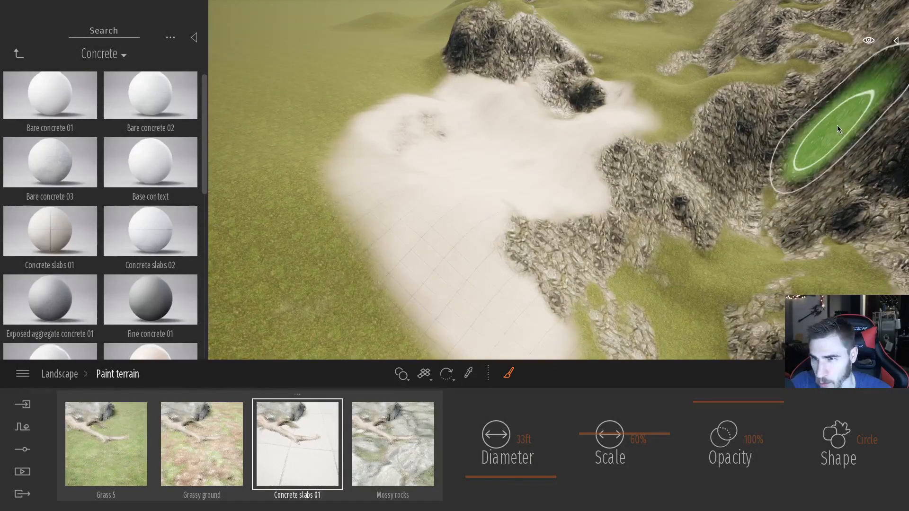
mouse_move(329, 234)
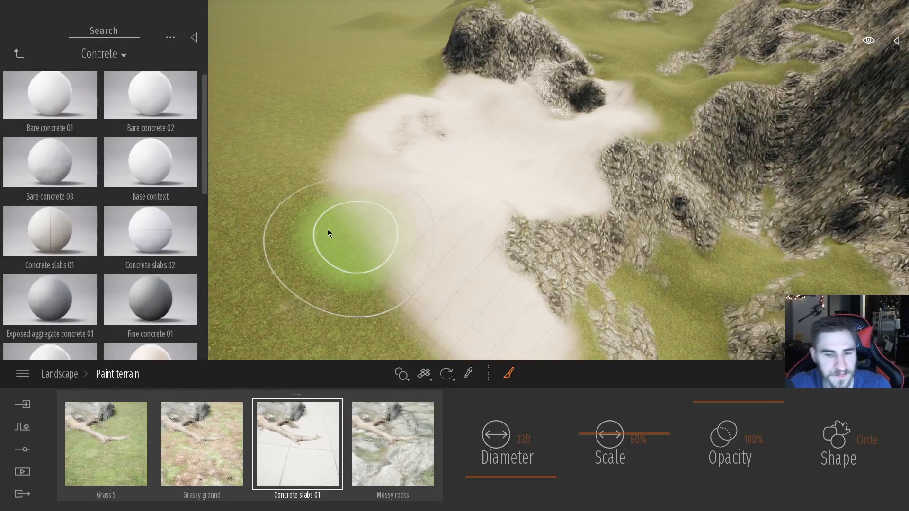
click(17, 53)
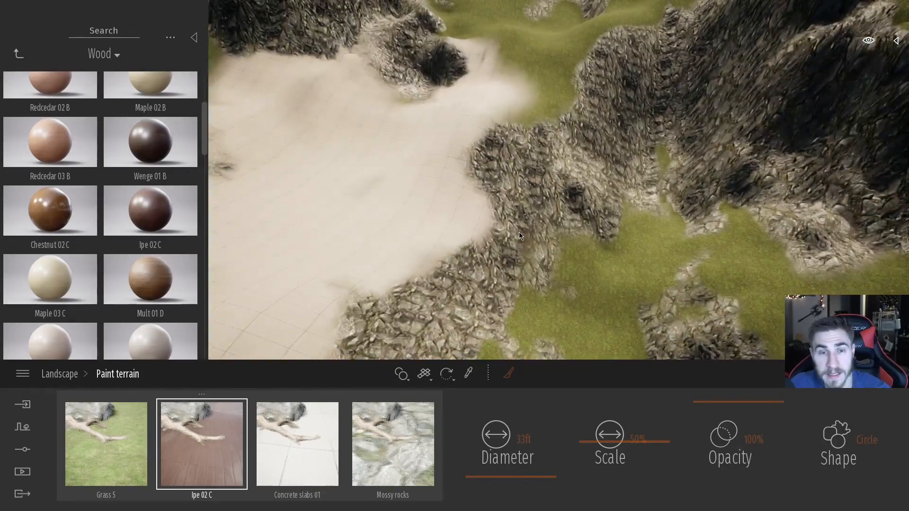
mouse_move(164, 132)
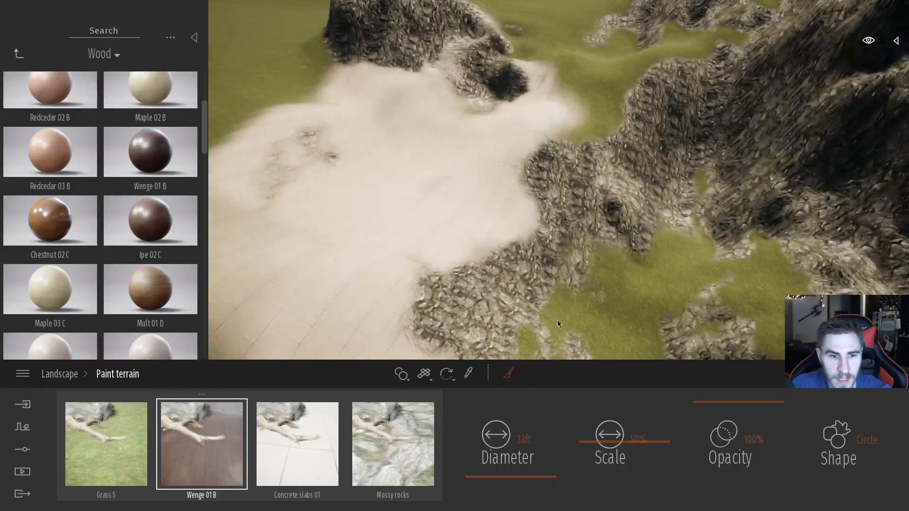
Try Wenge 01 B, then put Clean brick 04 and 05 on layers two and three
click(296, 444)
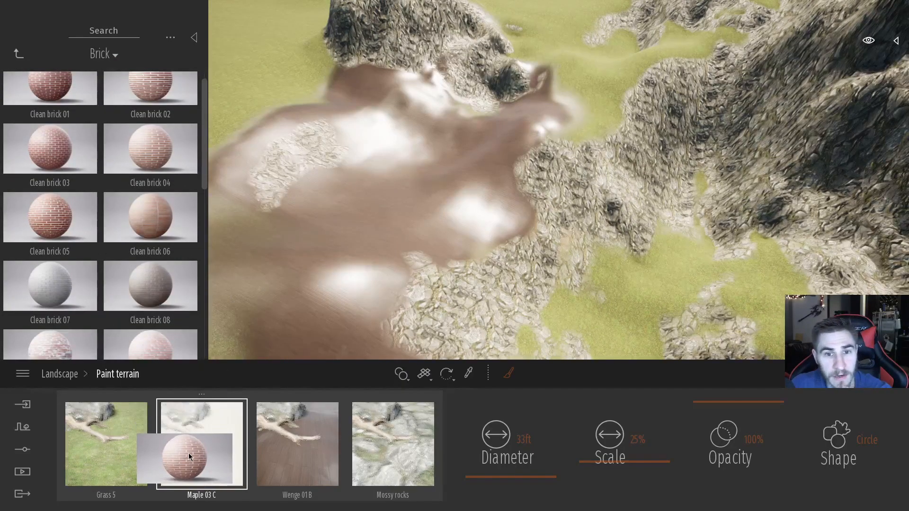
click(150, 149)
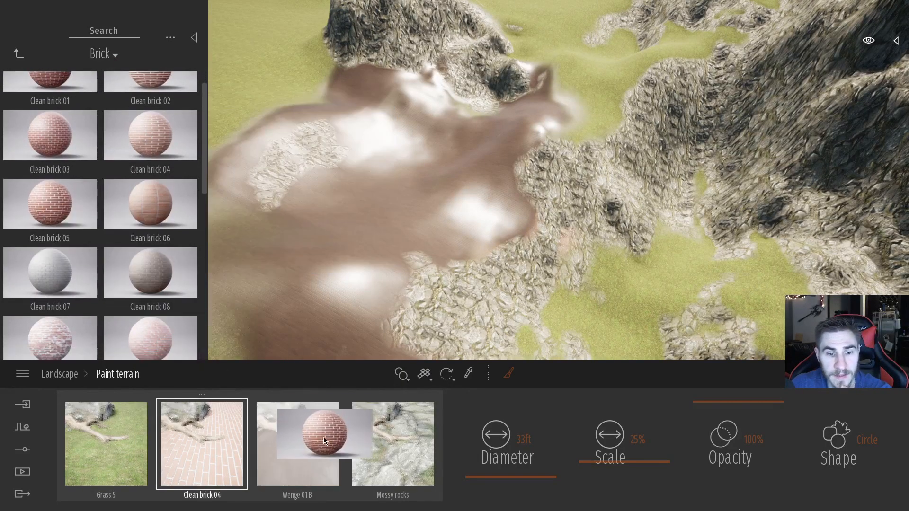
click(298, 443)
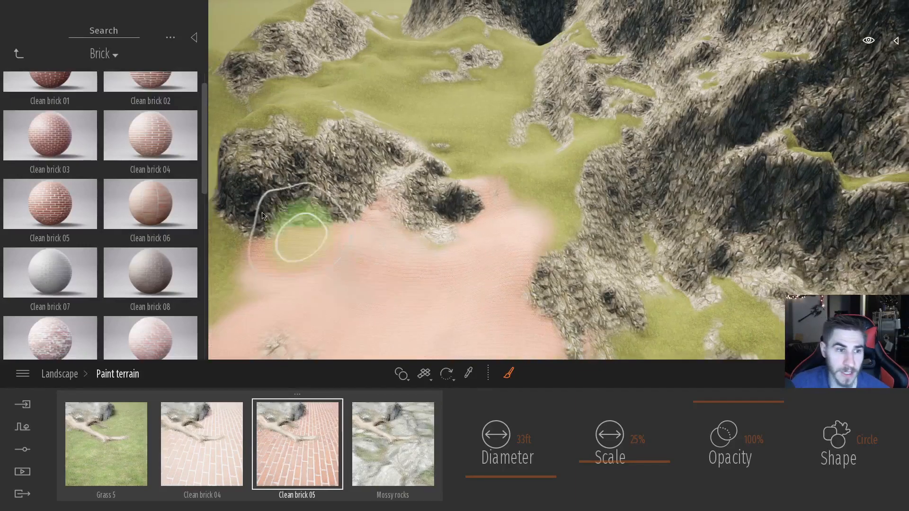
Load Forest ground 2 and Grass 5 onto the layers, then exit Paint terrain
click(18, 53)
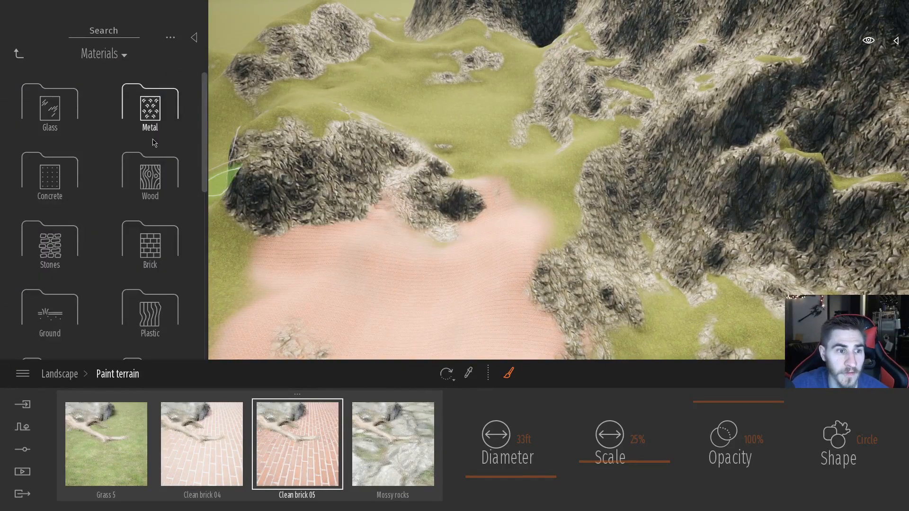
scroll(down, 3)
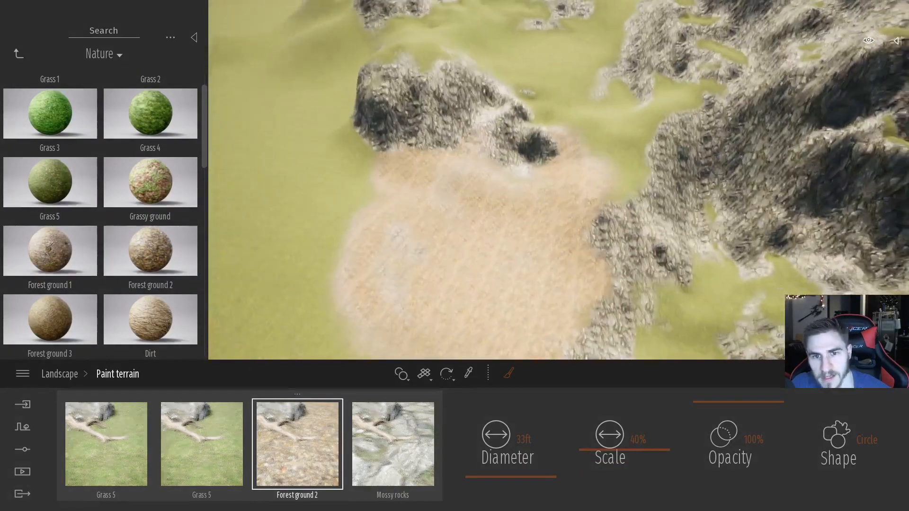
click(201, 444)
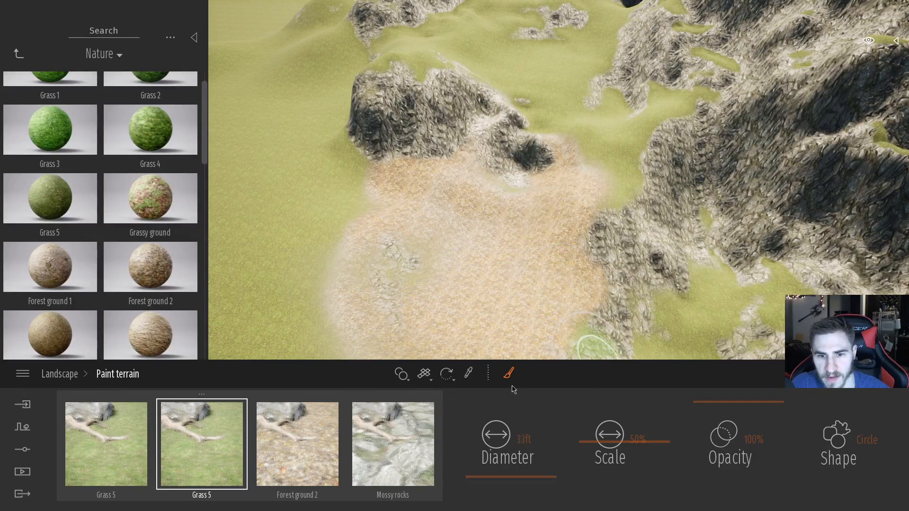
click(297, 444)
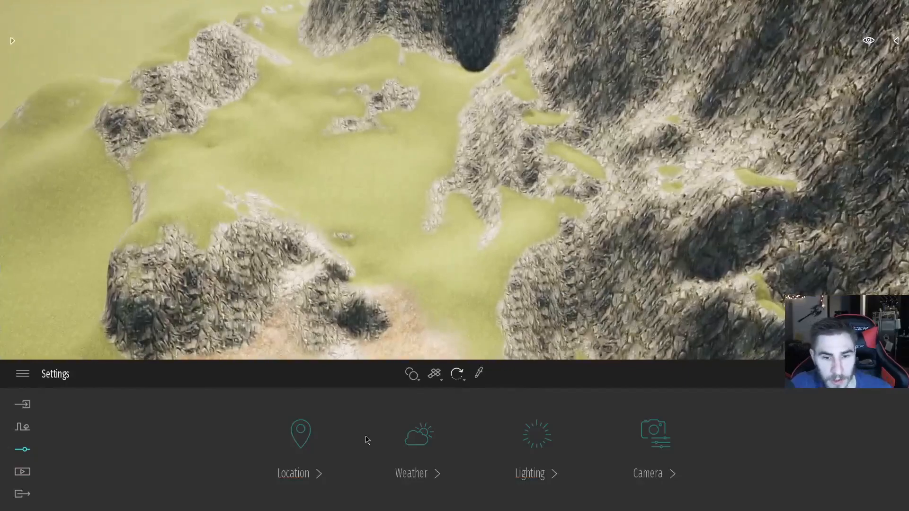
Enable the Ocean weather effect and fine-tune its height to flood the valley basin
click(411, 434)
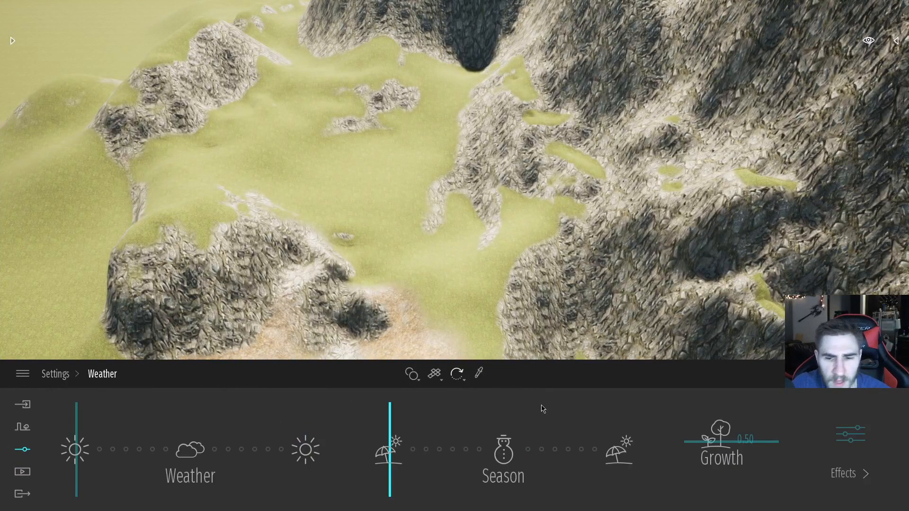
click(844, 473)
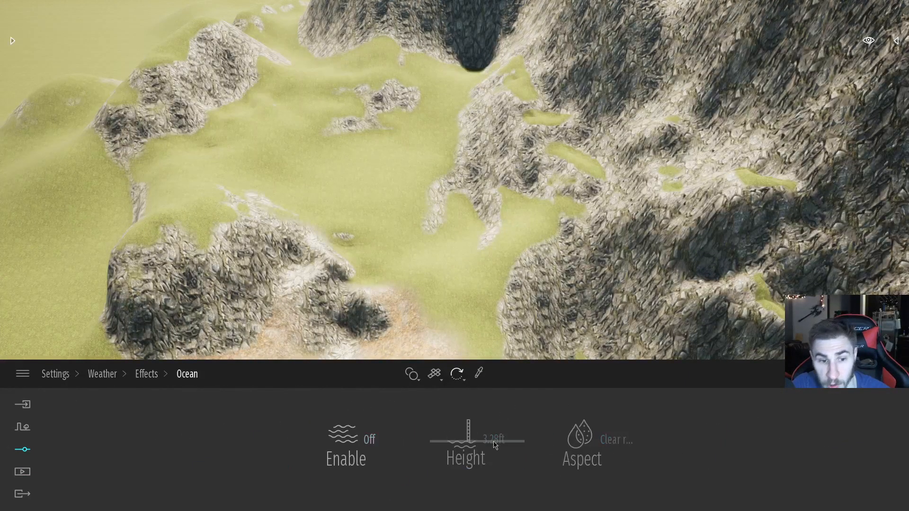
click(345, 439)
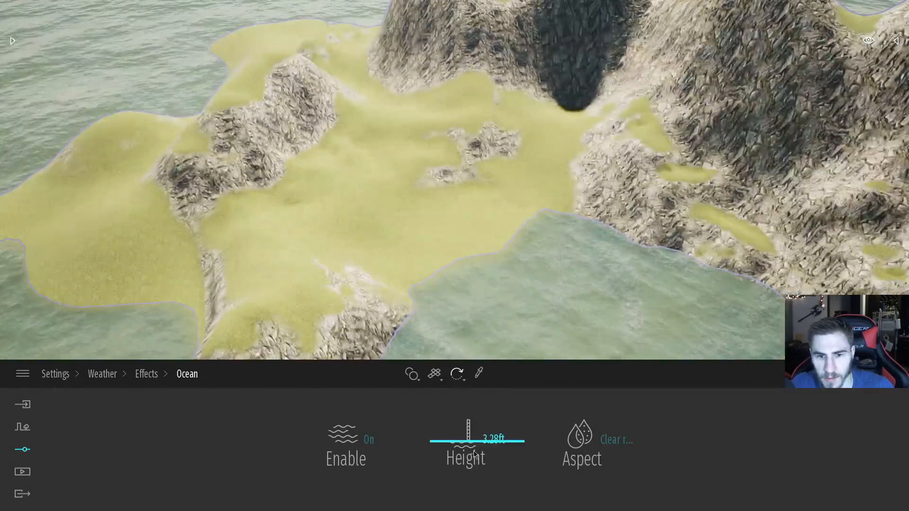
drag(469, 442, 470, 443)
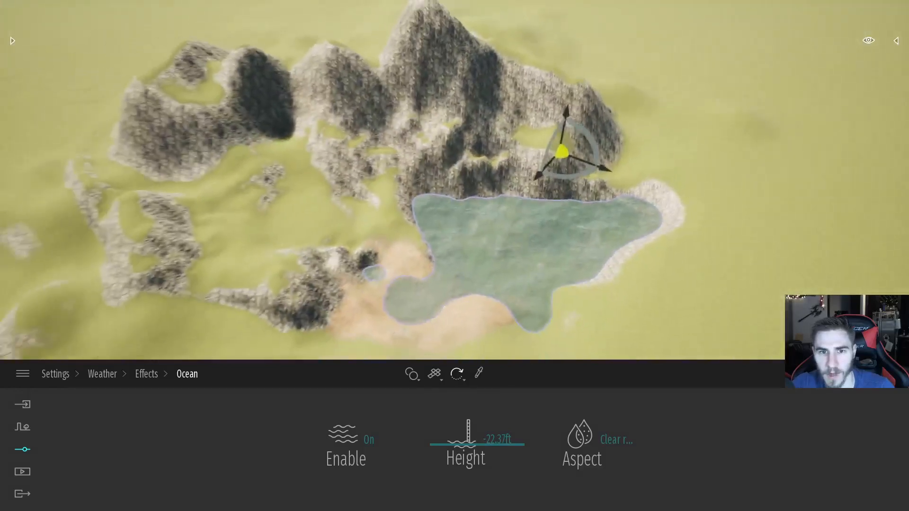
drag(467, 442, 475, 442)
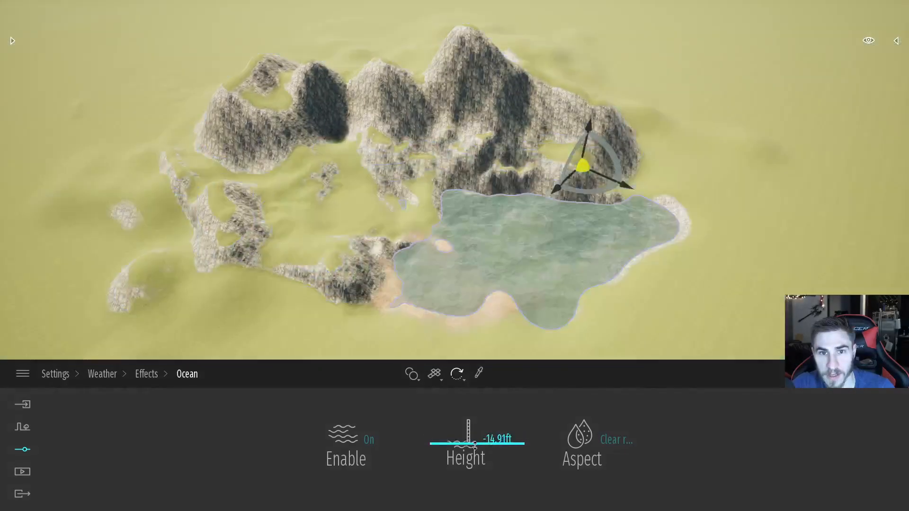
drag(473, 439, 493, 440)
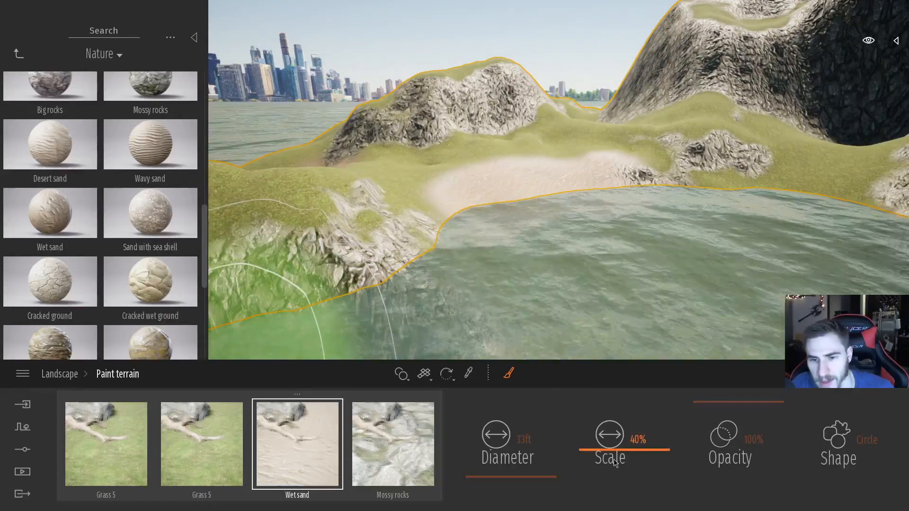
Adjust the Wet sand texture scale and brush it across the shoreline beach
drag(638, 464, 620, 464)
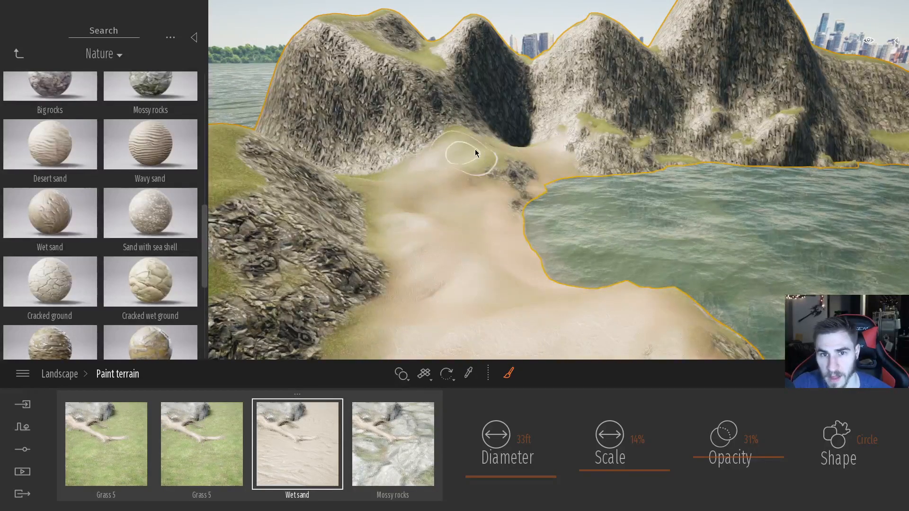
drag(469, 153, 478, 284)
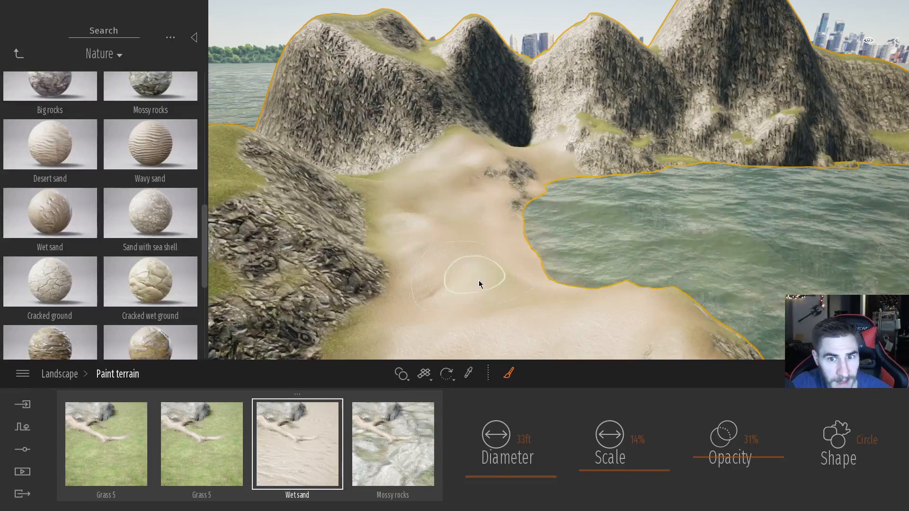